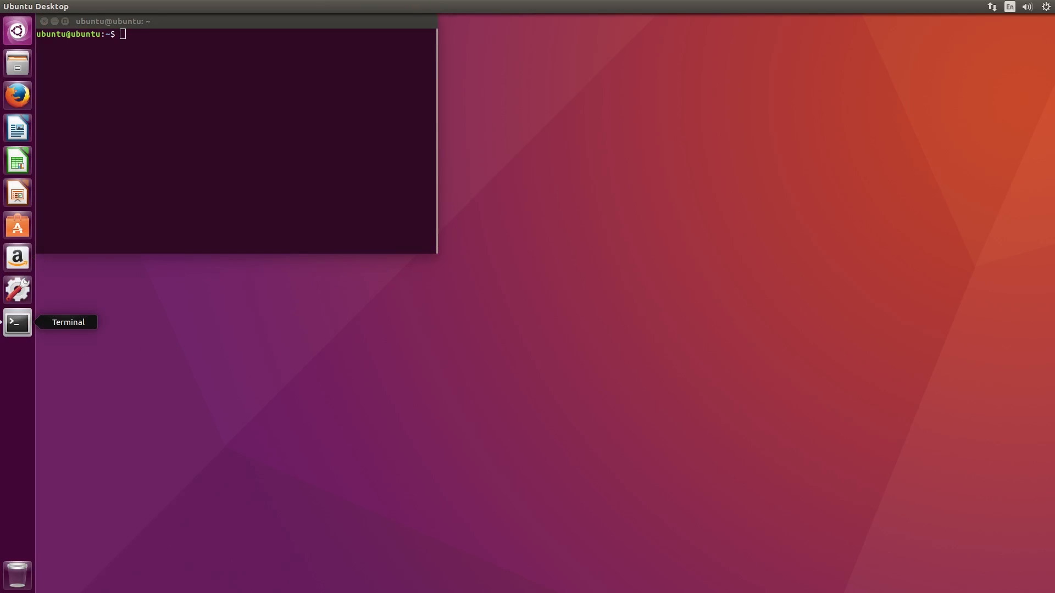
mouse_move(212, 371)
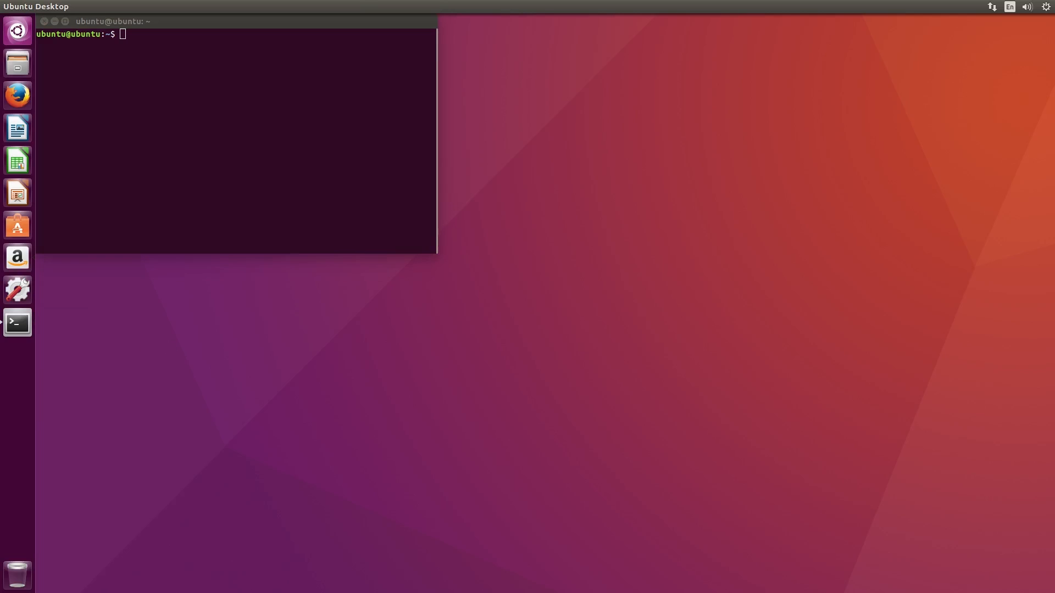
mouse_move(130, 437)
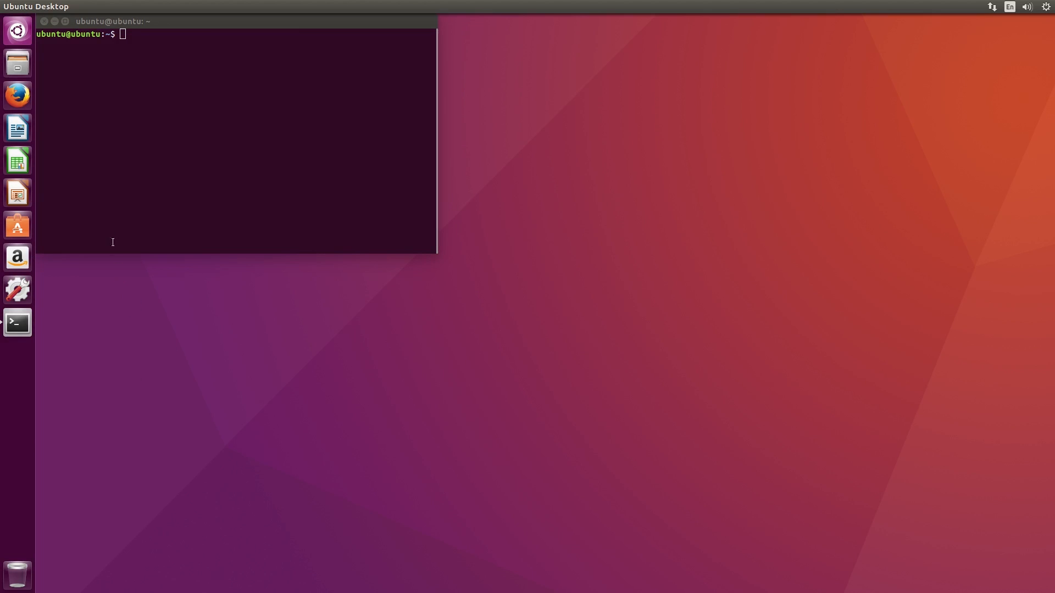
Install apache2 with sudo apt, confirming Y to continue.
left_click(139, 162)
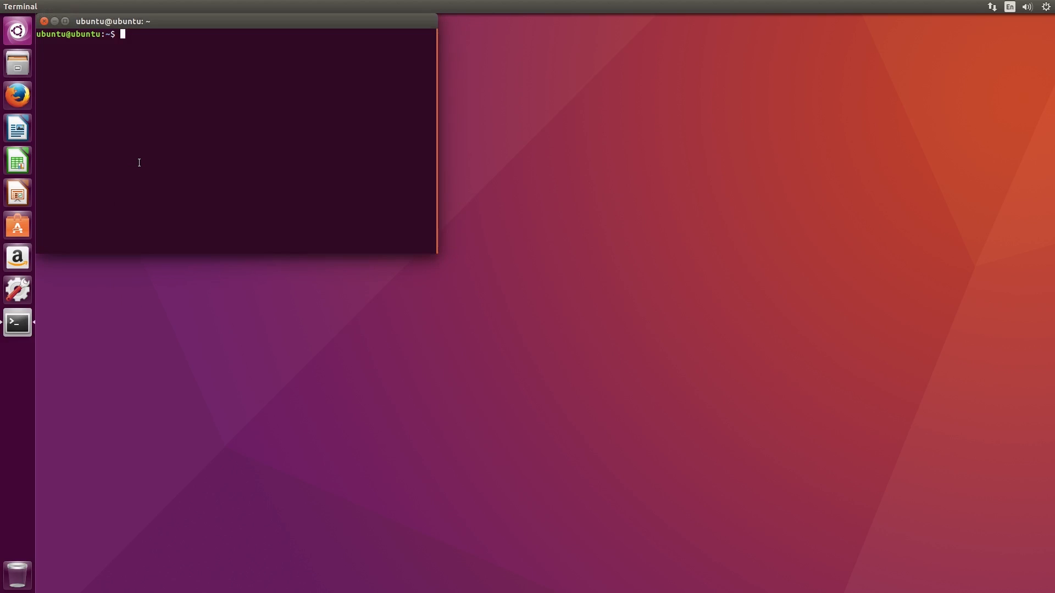
type("sudo apt i")
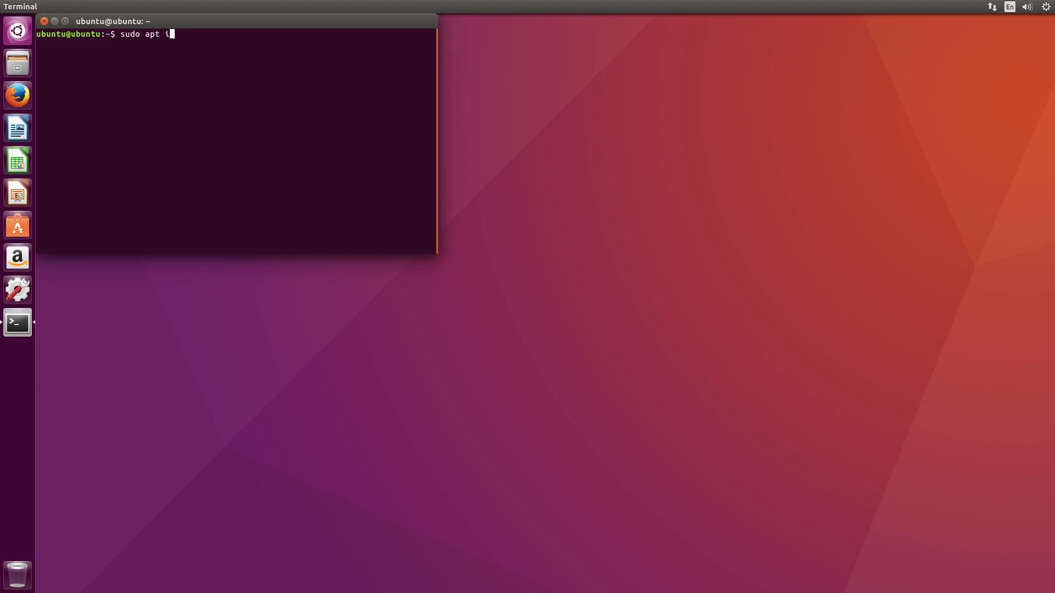
type("nstall apache2")
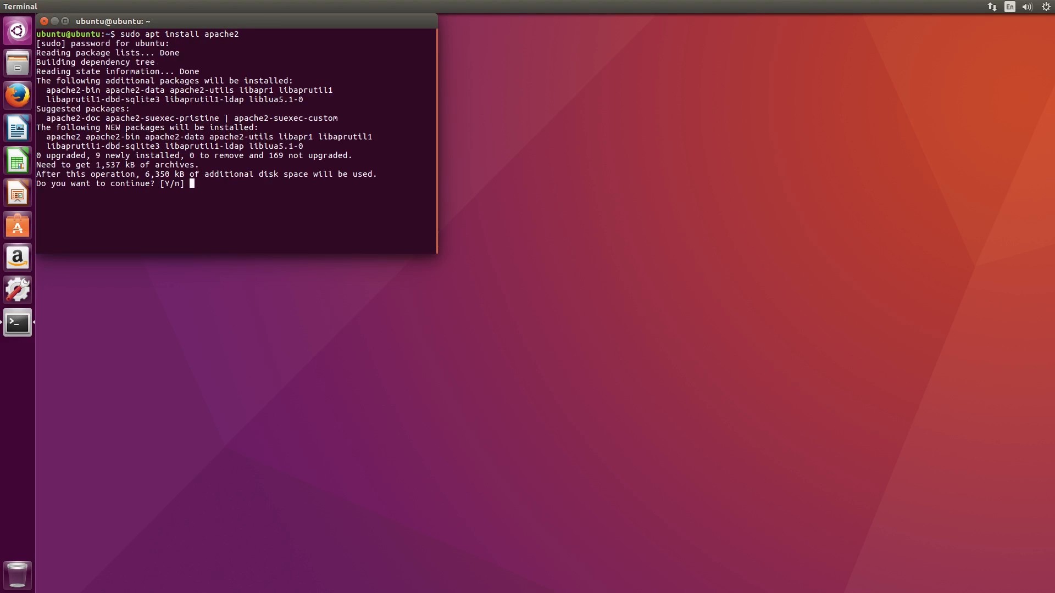
type("Y")
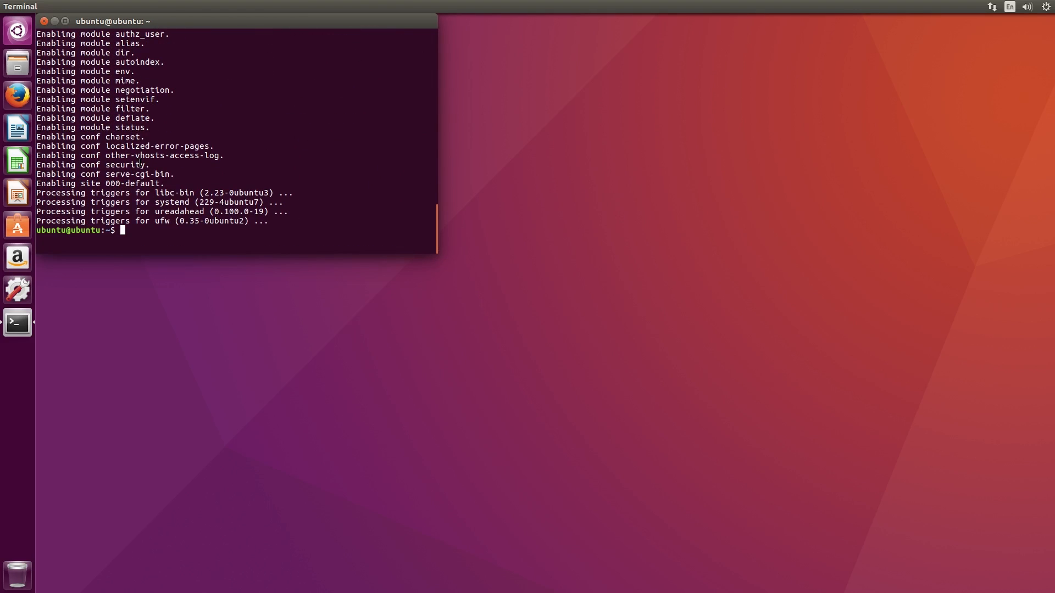
Enter a firefox command at the new prompt to check the server.
type("firefox")
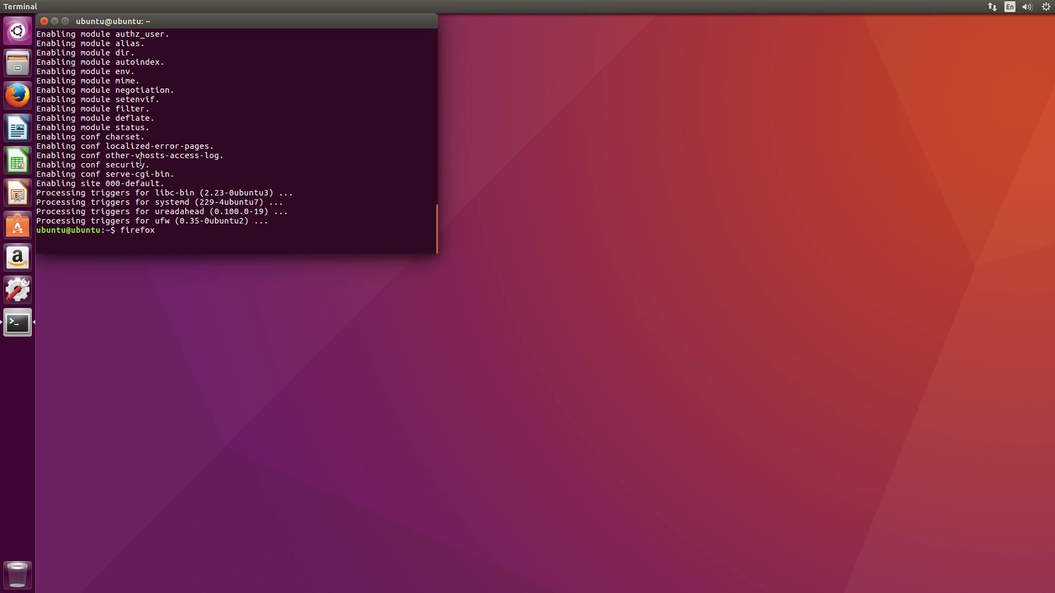
Load 127.0.0.1 in Firefox to confirm the Apache2 default page, then close the browser.
key("Return")
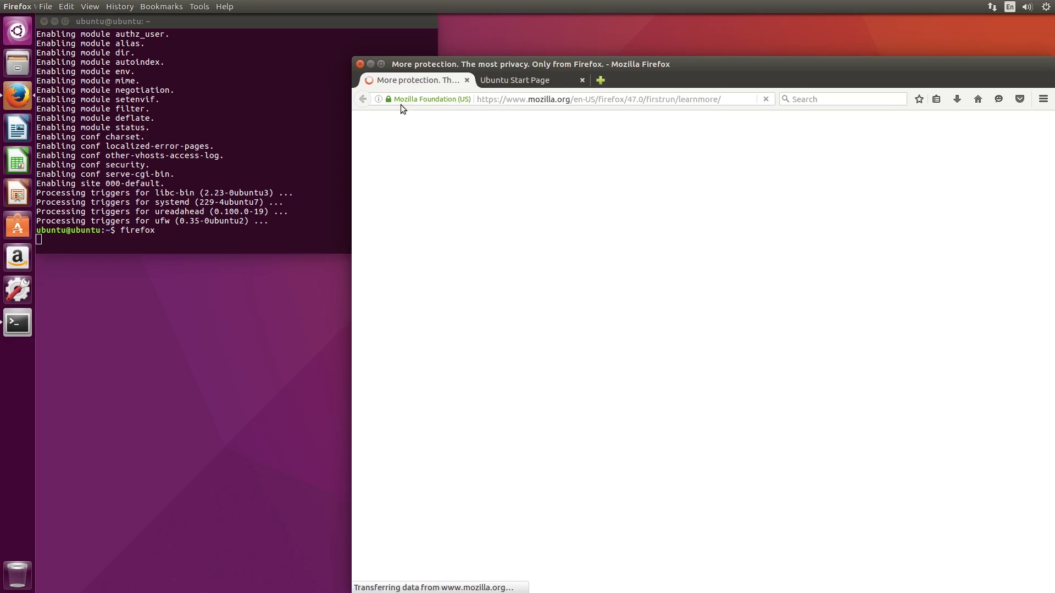
left_click(467, 80)
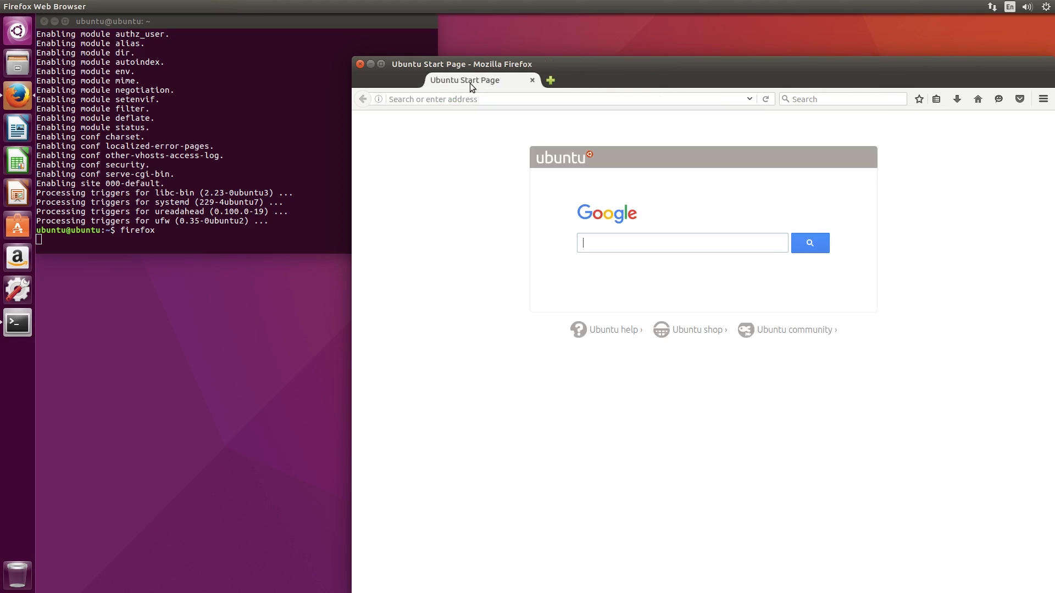
type("127.0.0.1")
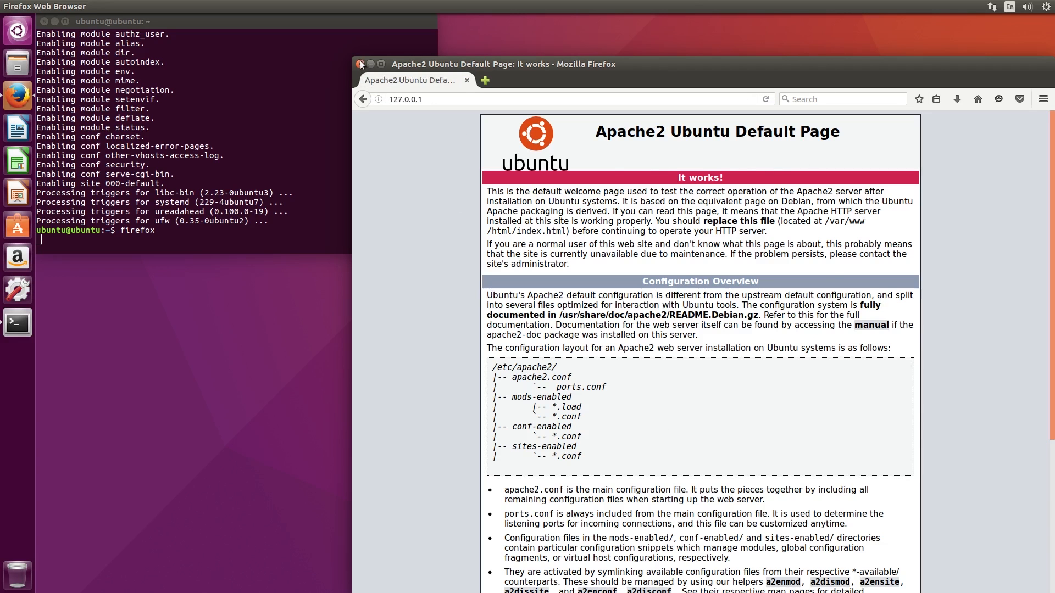
left_click(360, 64)
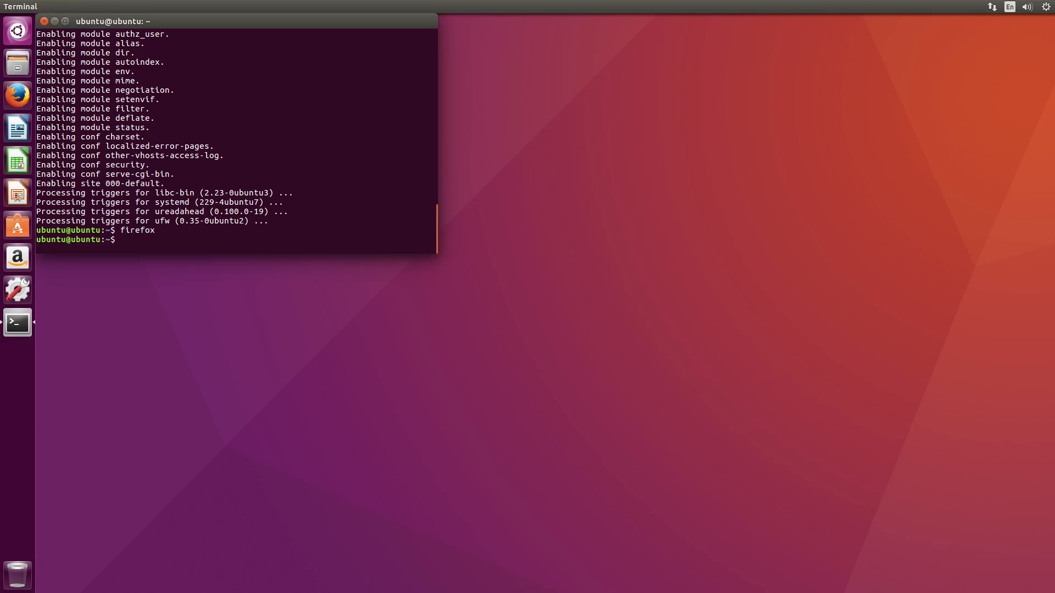
Remove the default /var/www/html folder with sudo rm -rf.
type("sudo rm -r")
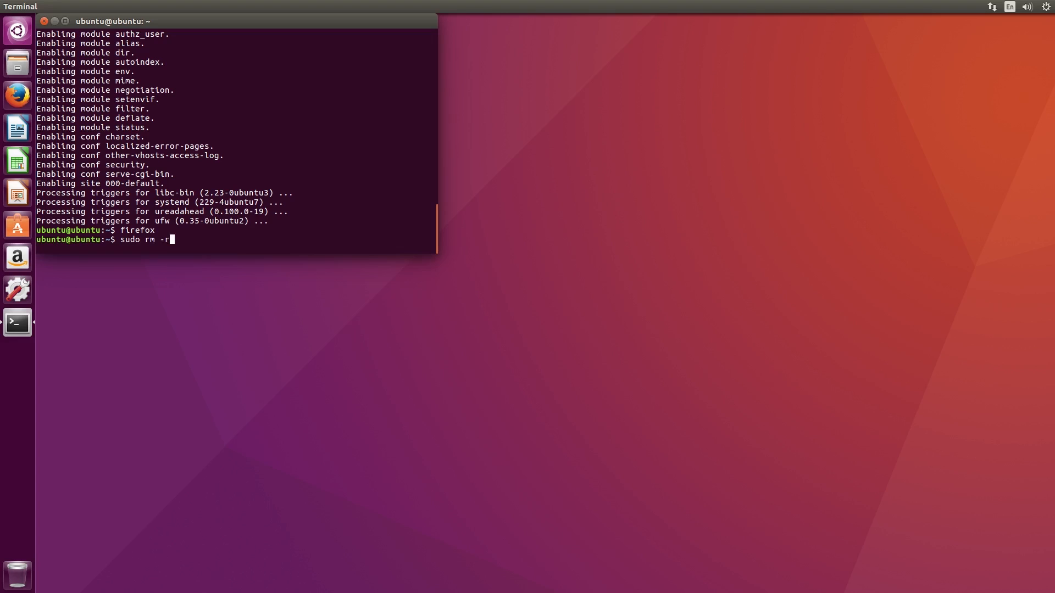
type("f /var/www/html")
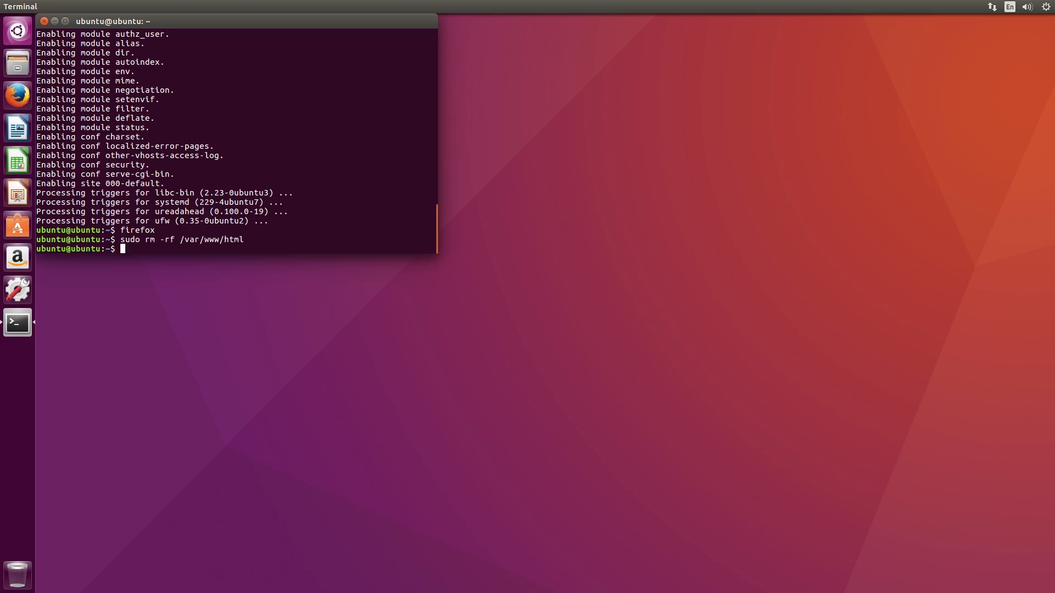
Start a sudo nano command for /etc/apache2/sites-available.
type("sudo")
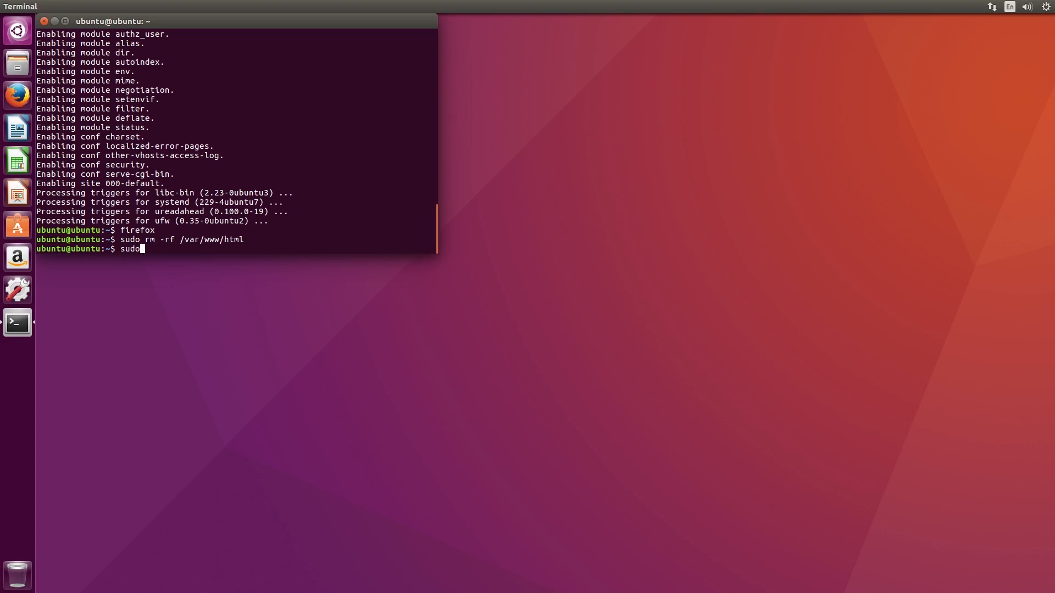
type("nano /")
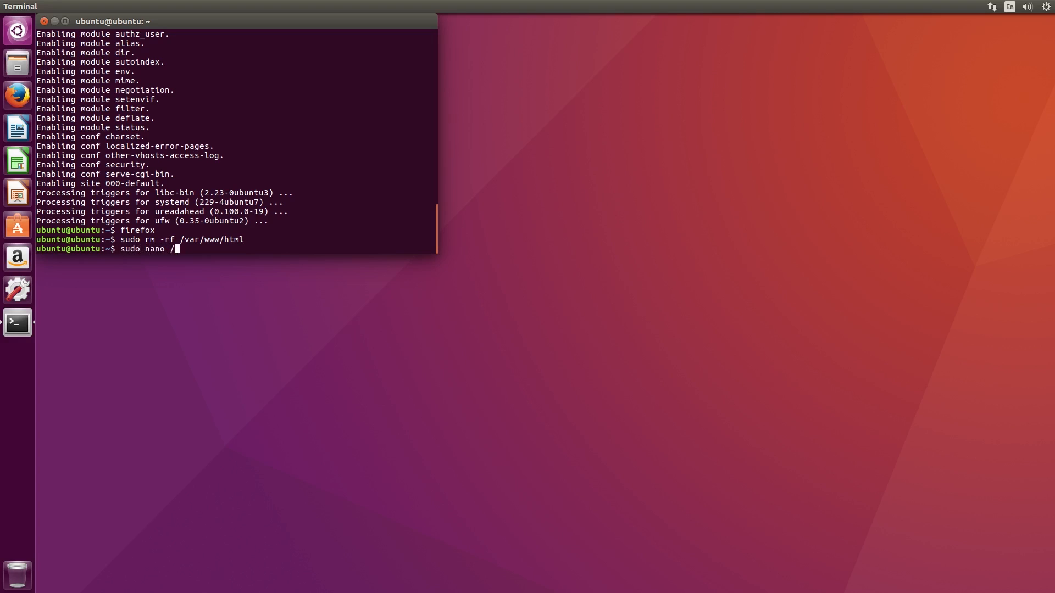
type("etc/apac")
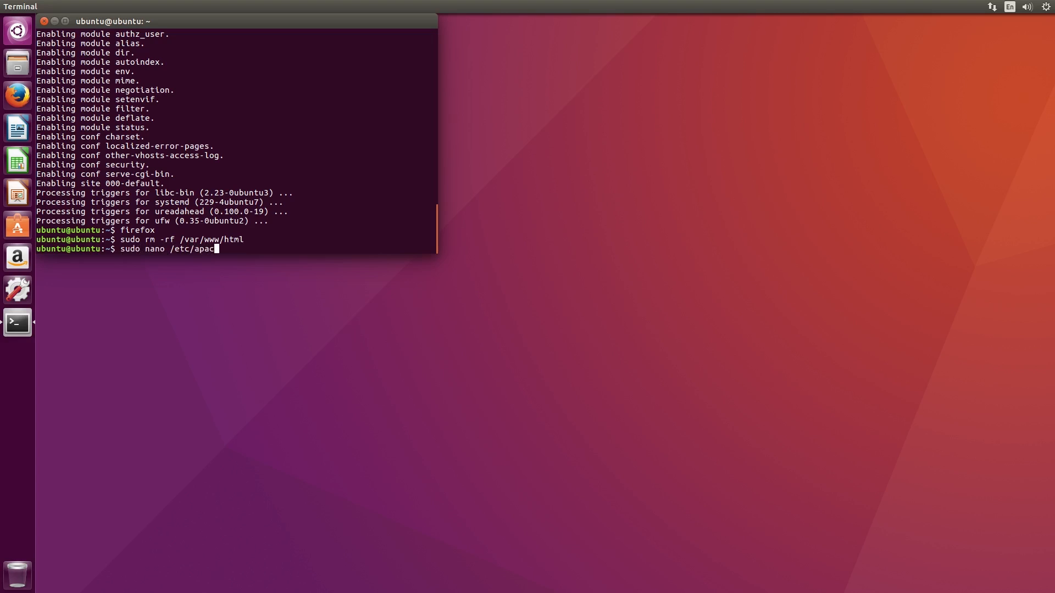
type("he2/sites")
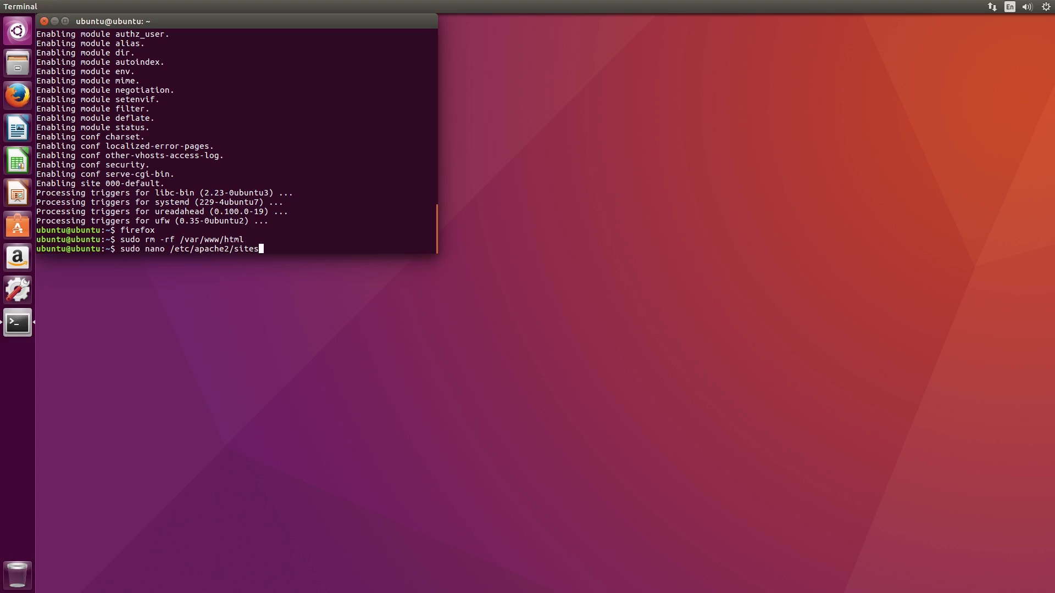
type("-ava")
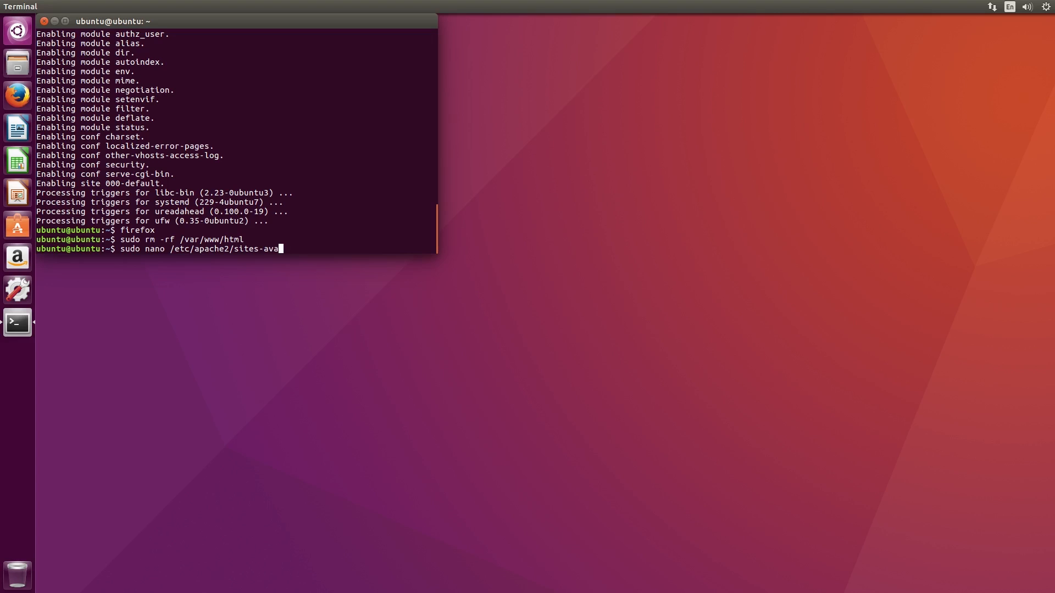
type("lable")
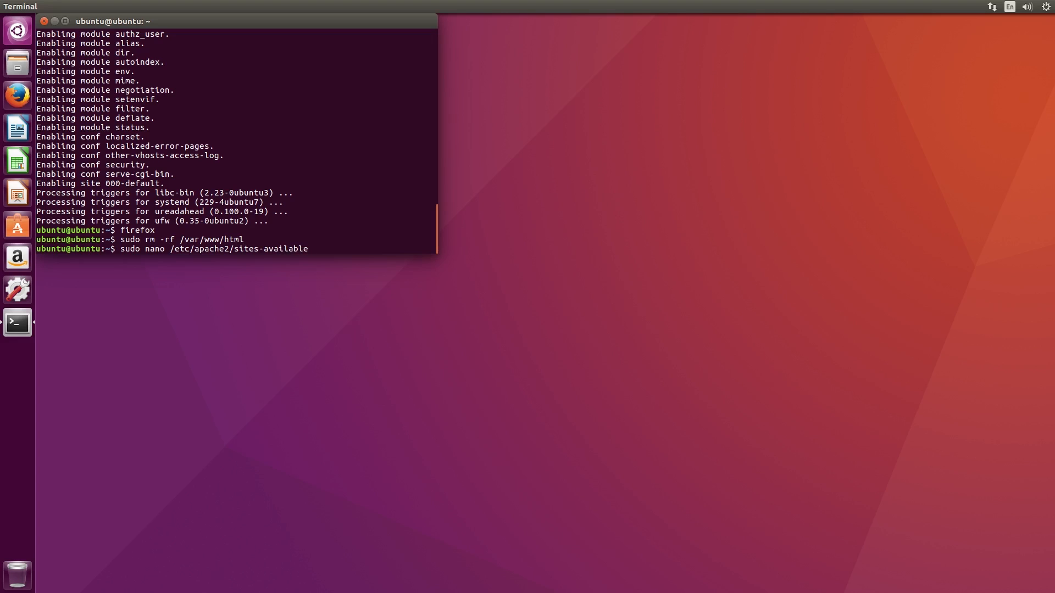
Edit 000-default.conf so DocumentRoot is /var/www instead of /var/www/html, and save it.
type("/00")
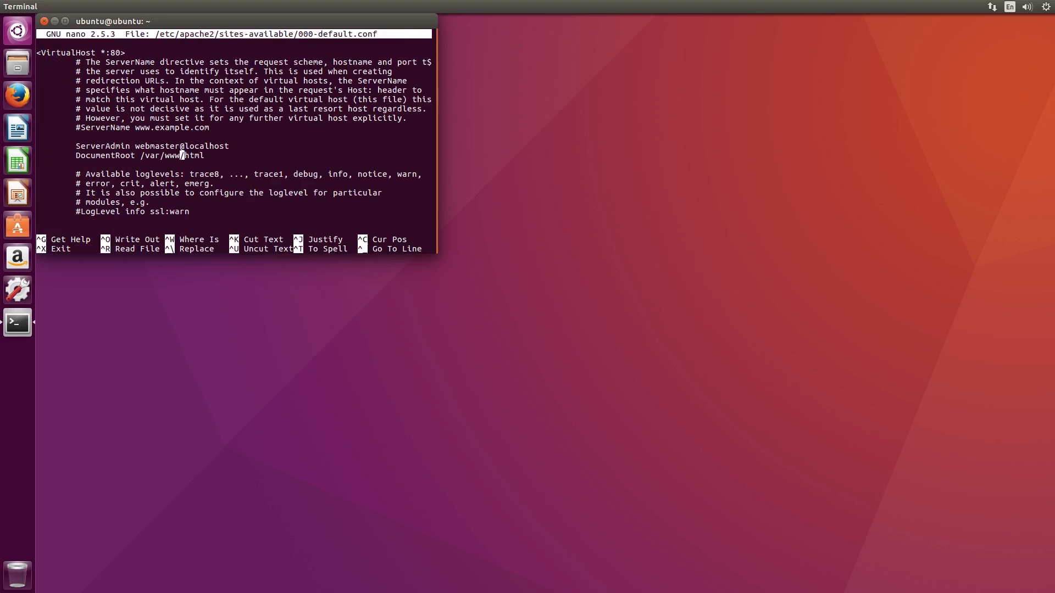
key("BackSpace")
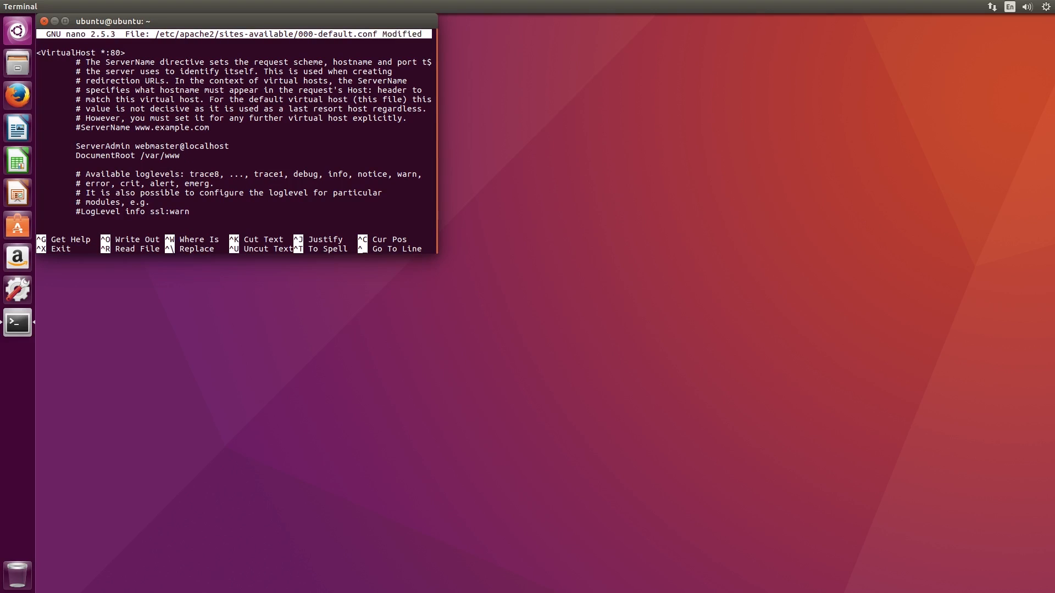
key("ctrl+x")
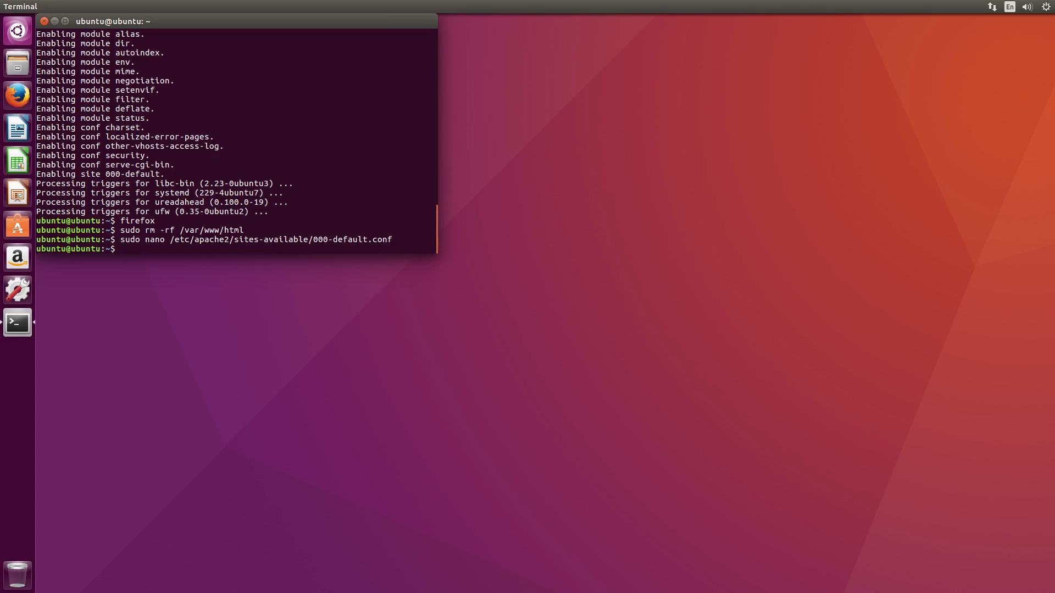
Install php, libapache2-mod-php, php-mcrypt and php-mysql via sudo apt.
type("sudo apt install p")
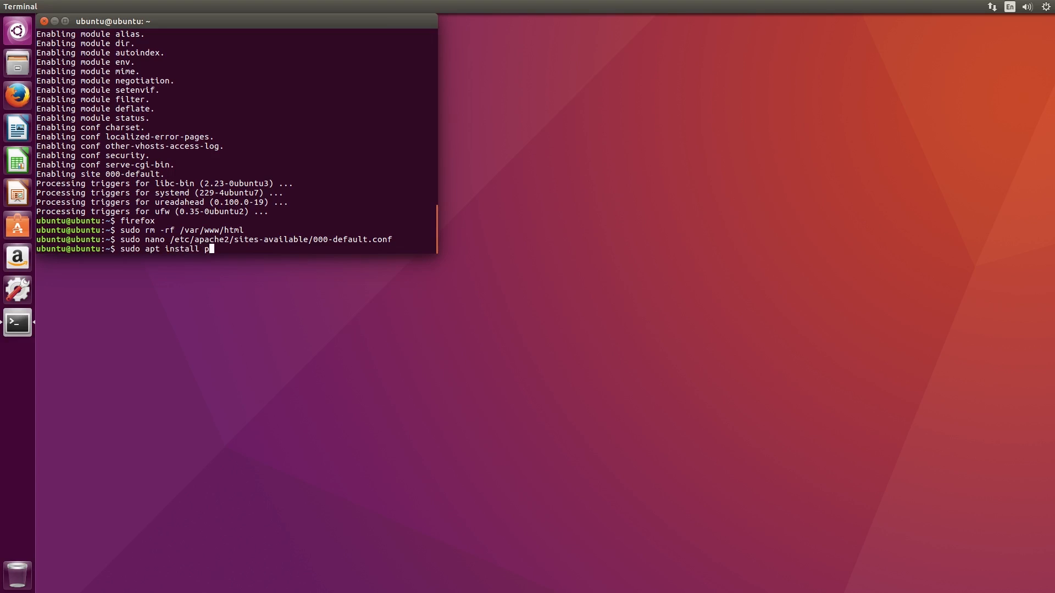
type("hp libapache")
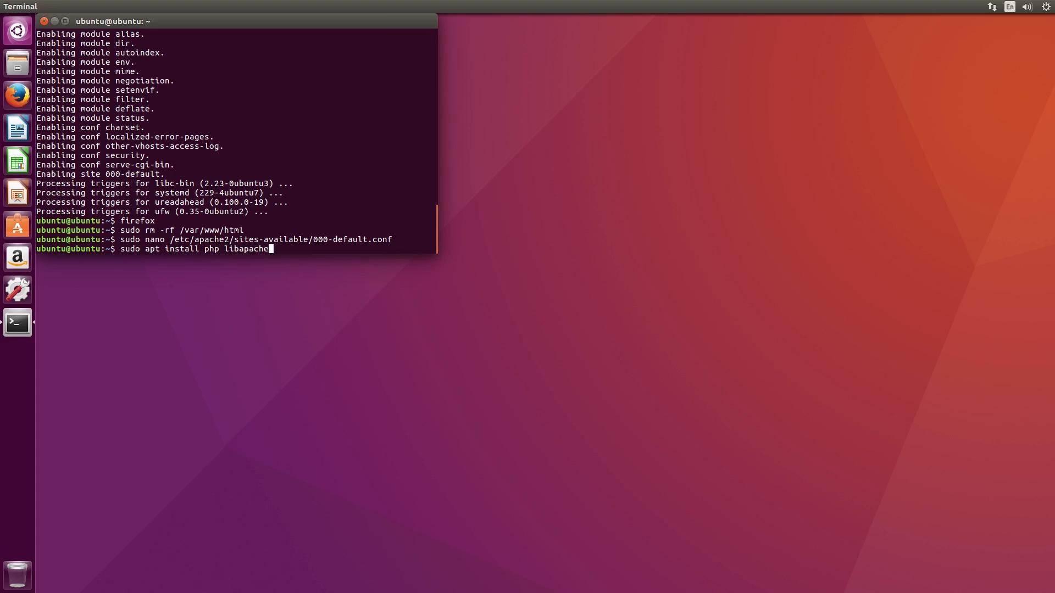
type("2-mod-php p")
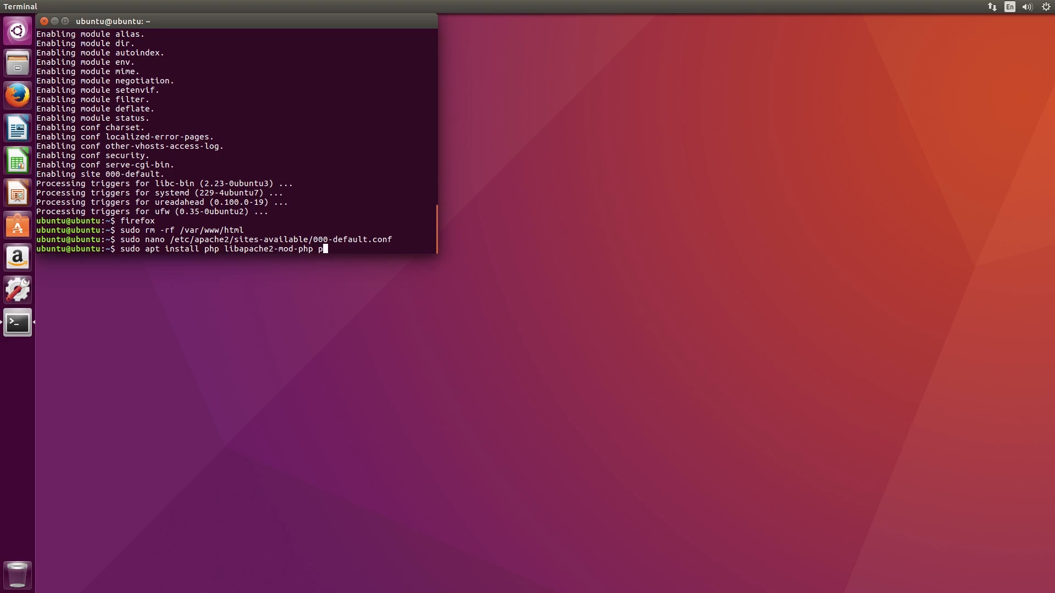
type("hp-mc")
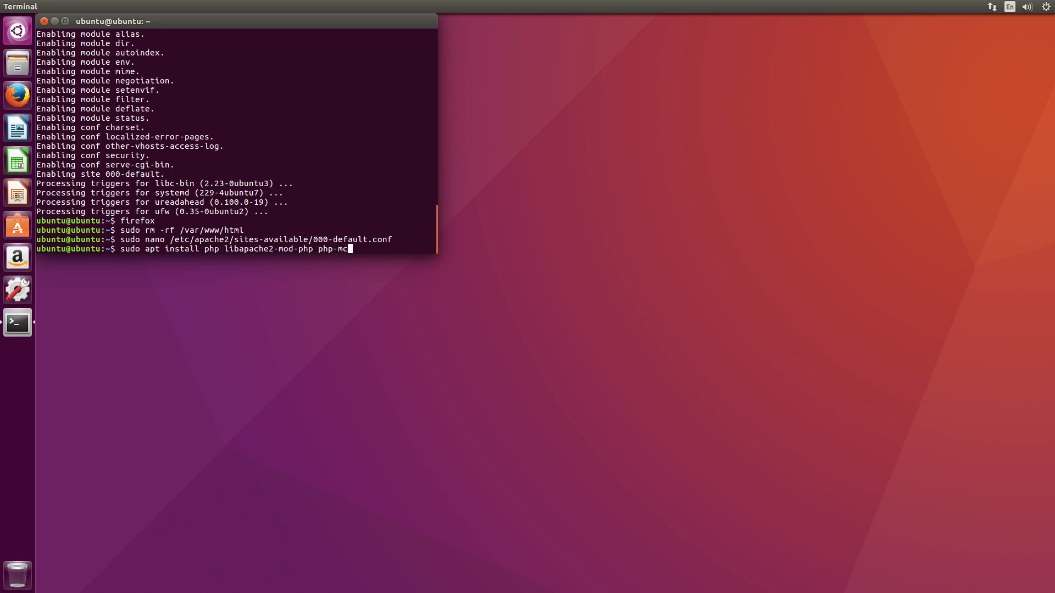
key("BackSpace")
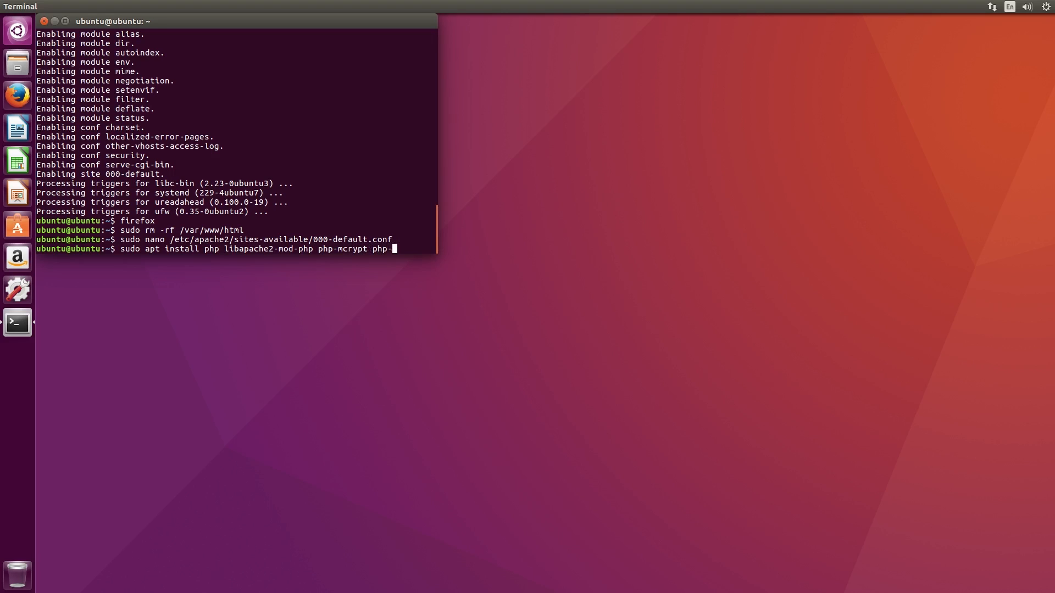
key("Return")
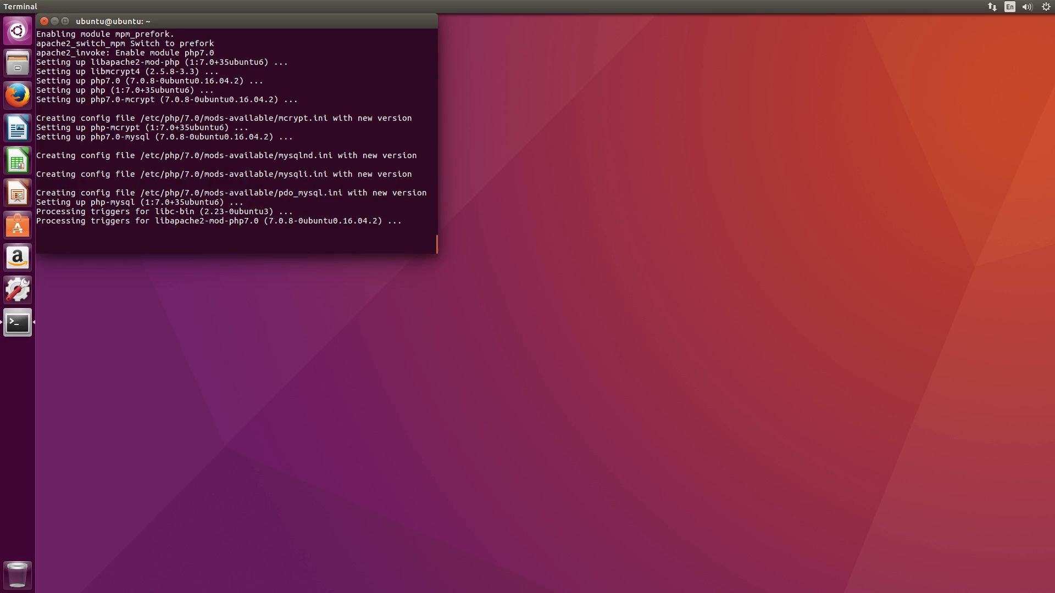
Install mysql-server and phpmyadmin, accepting 'phpmyadmin' as the MySQL database name.
type("sudo apt install m")
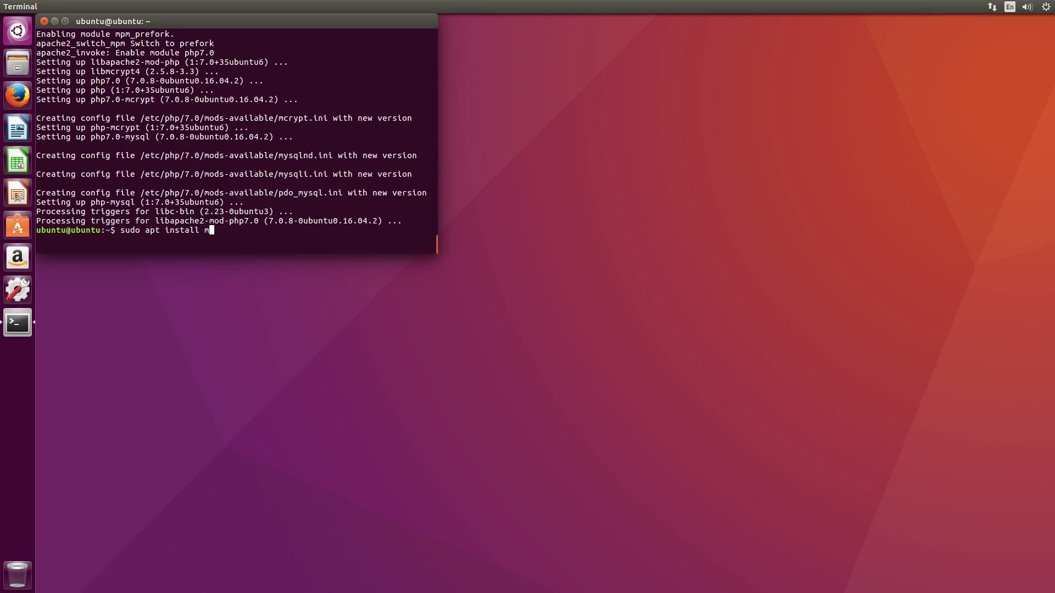
type("ysql-s")
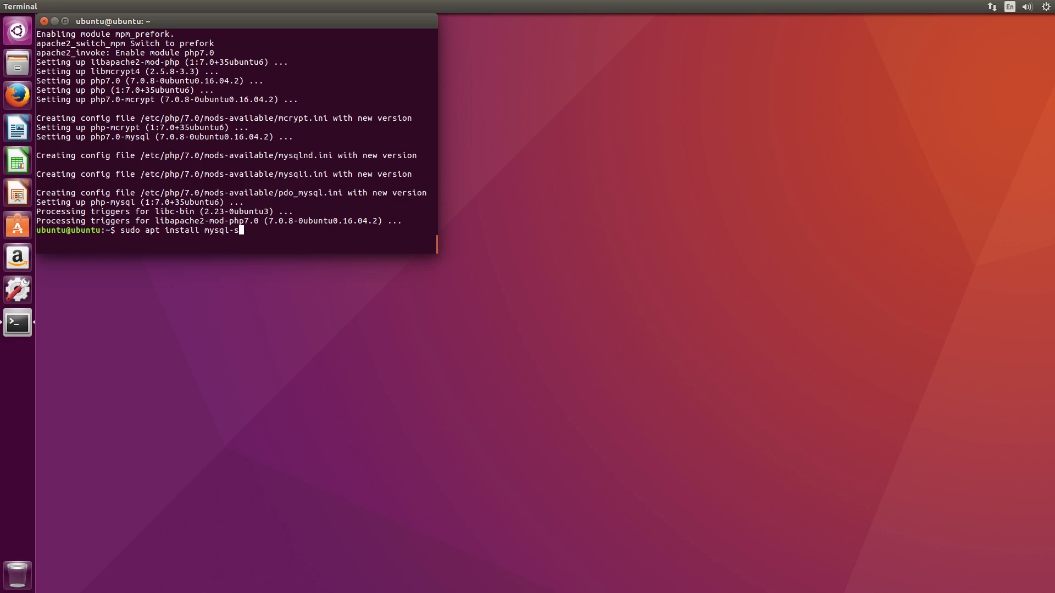
type("erver phpmyadmin")
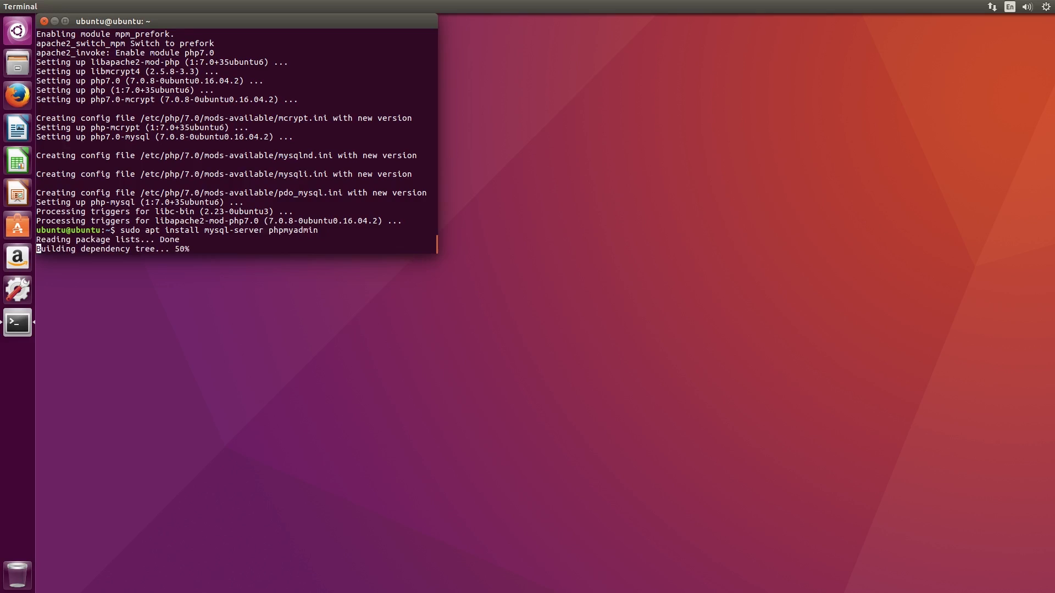
type("y")
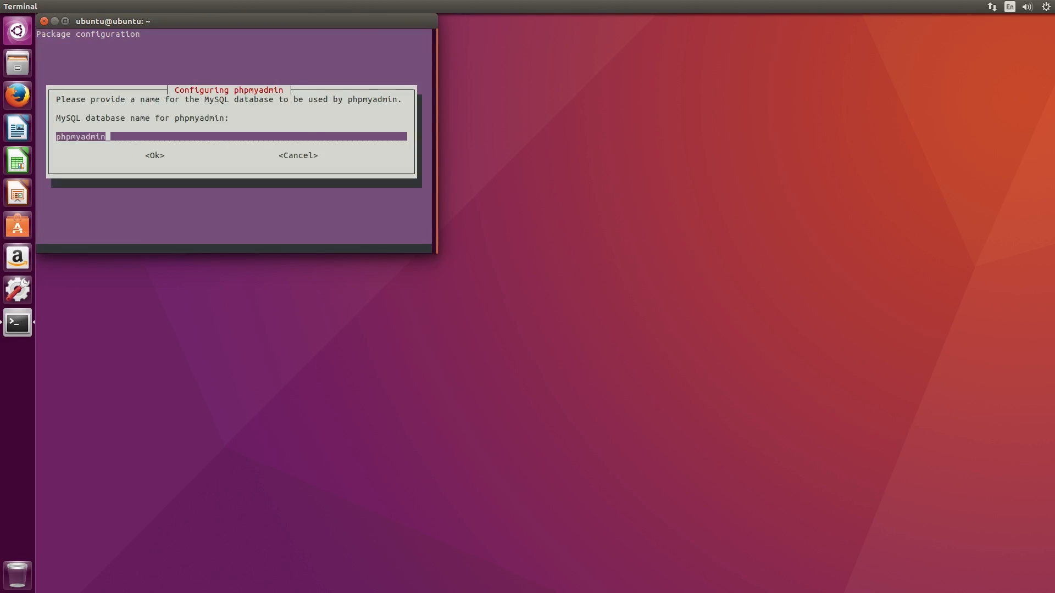
left_click(154, 155)
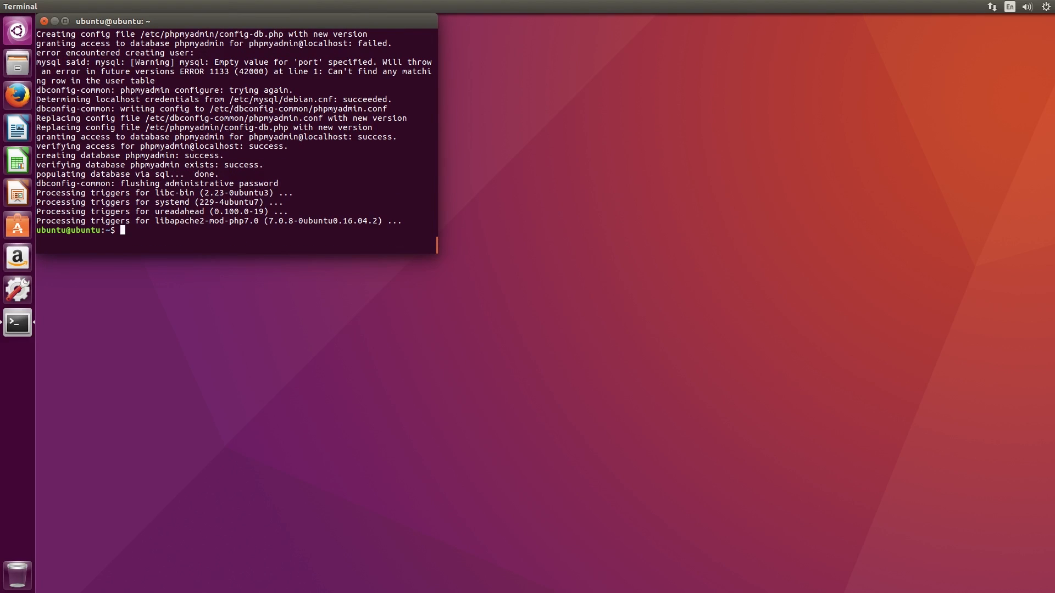
Edit /etc/apache2/apache2.conf in sudo nano and move to its end.
type("sudo")
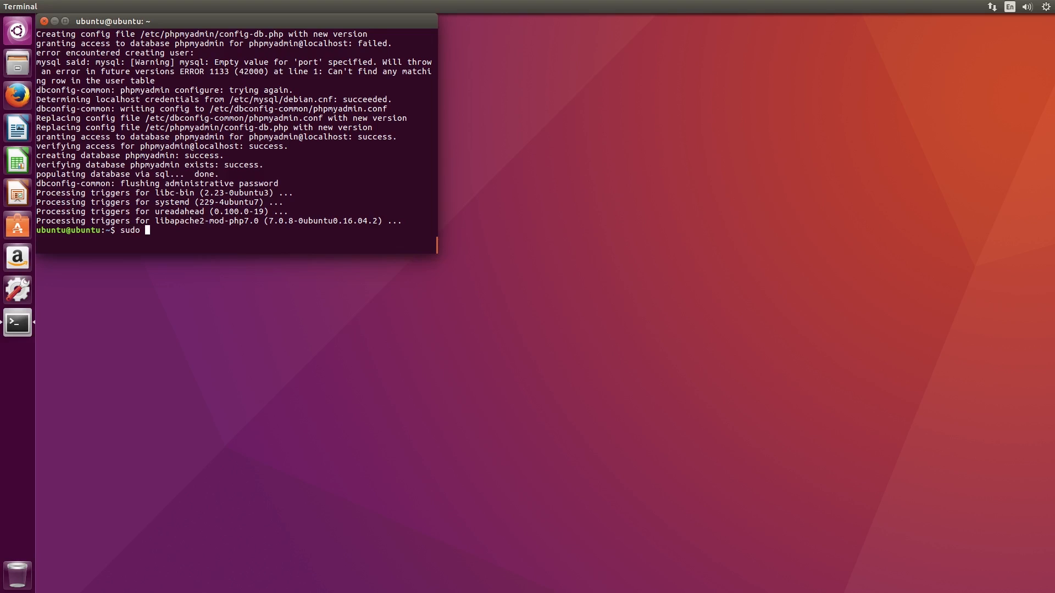
type("nano")
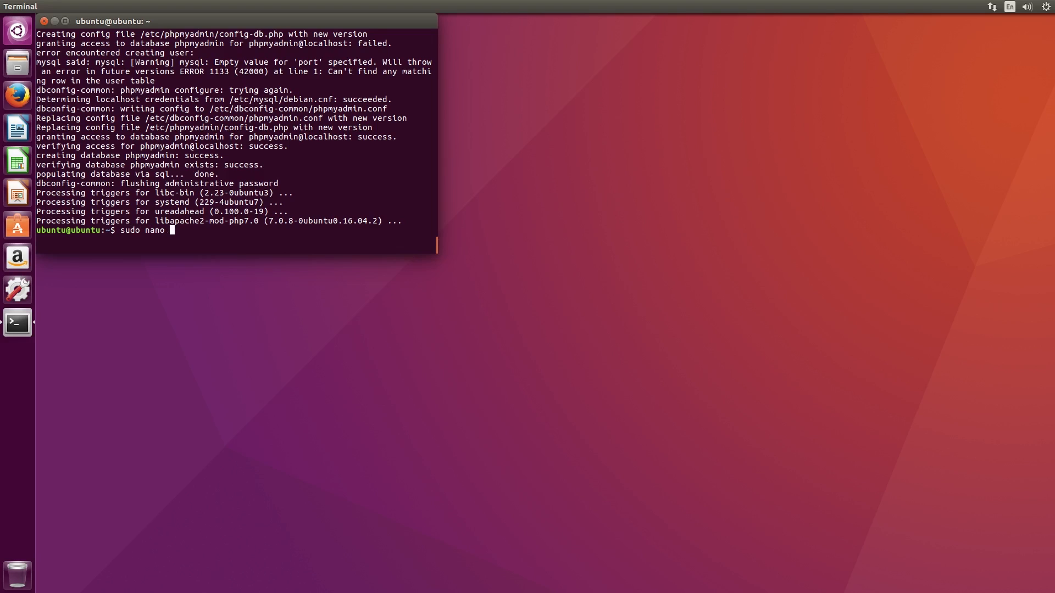
type("/etc/a")
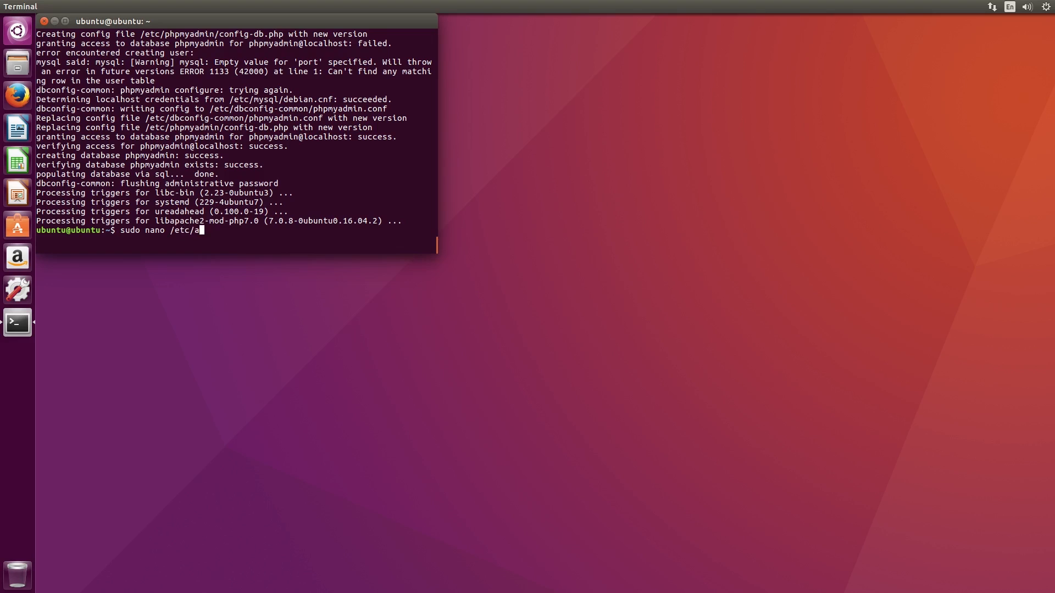
type("pache2/")
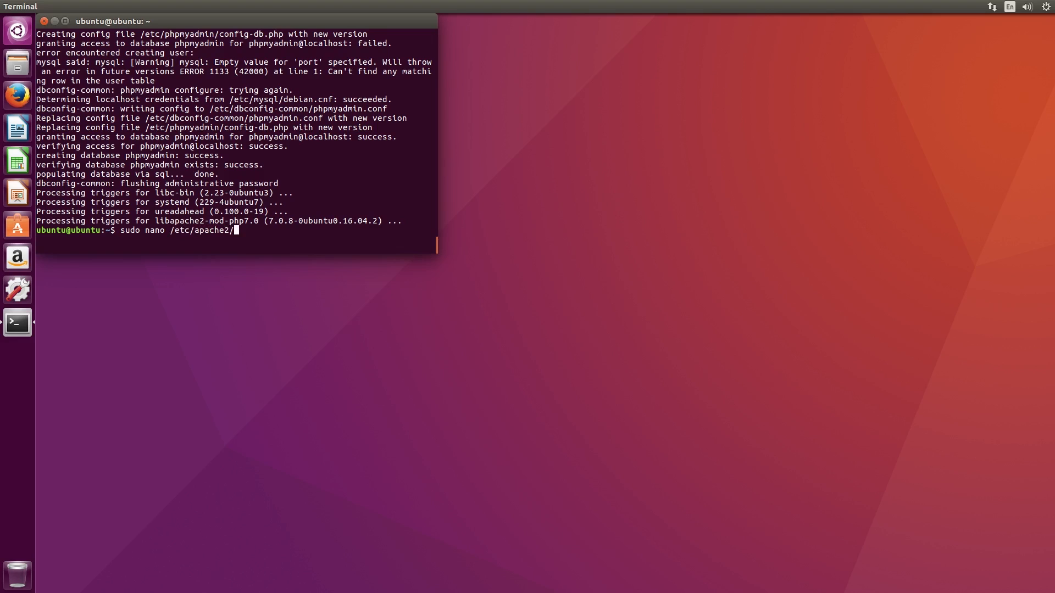
type("apache2.con")
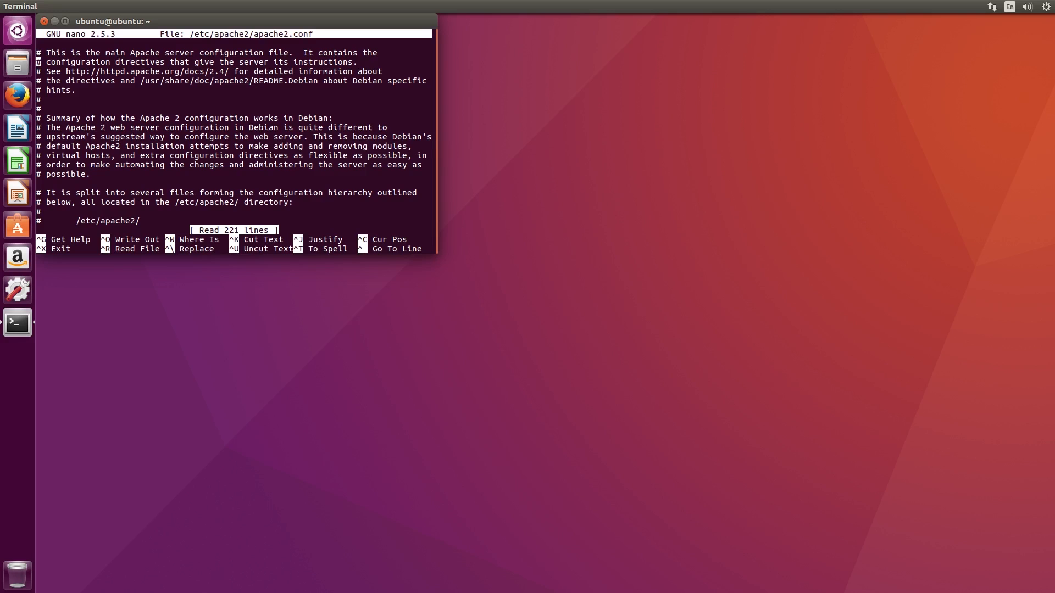
scroll("down", 3)
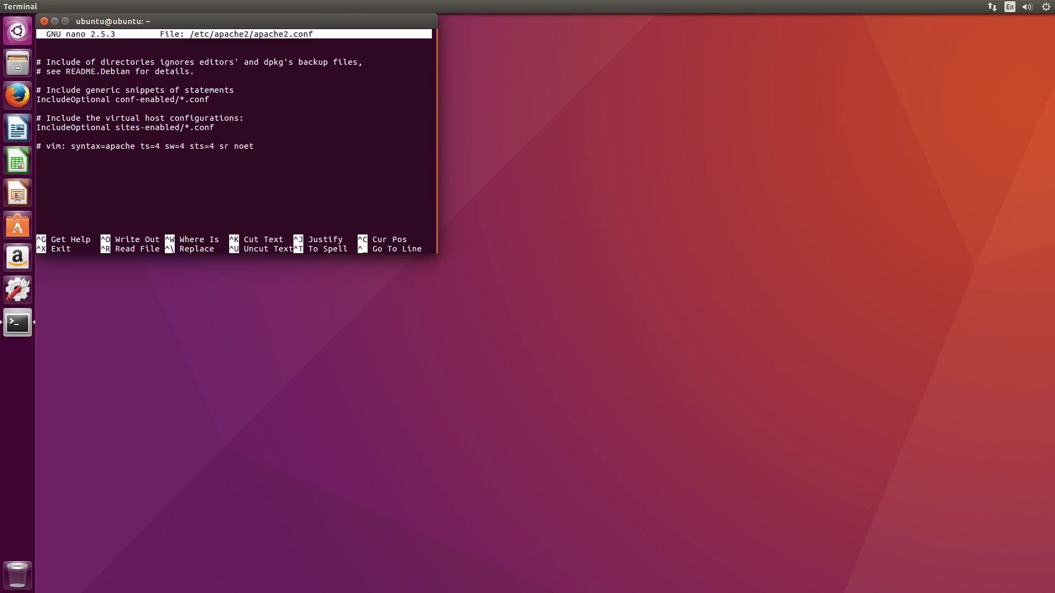
Append 'Include /etc/phpmyadmin/apache.conf' and save the modified configuration.
type("Include")
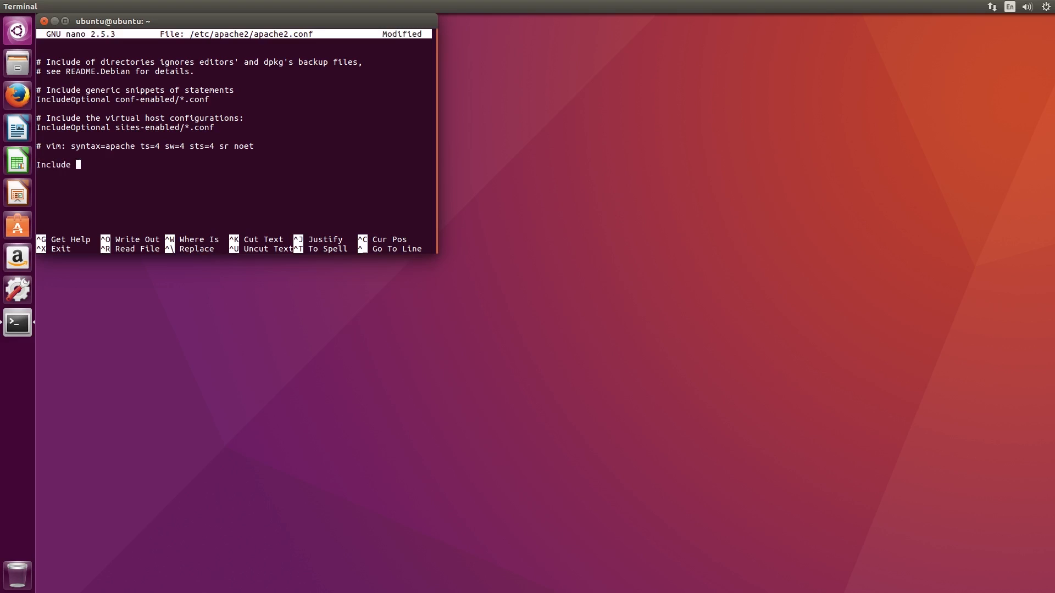
type("/etc")
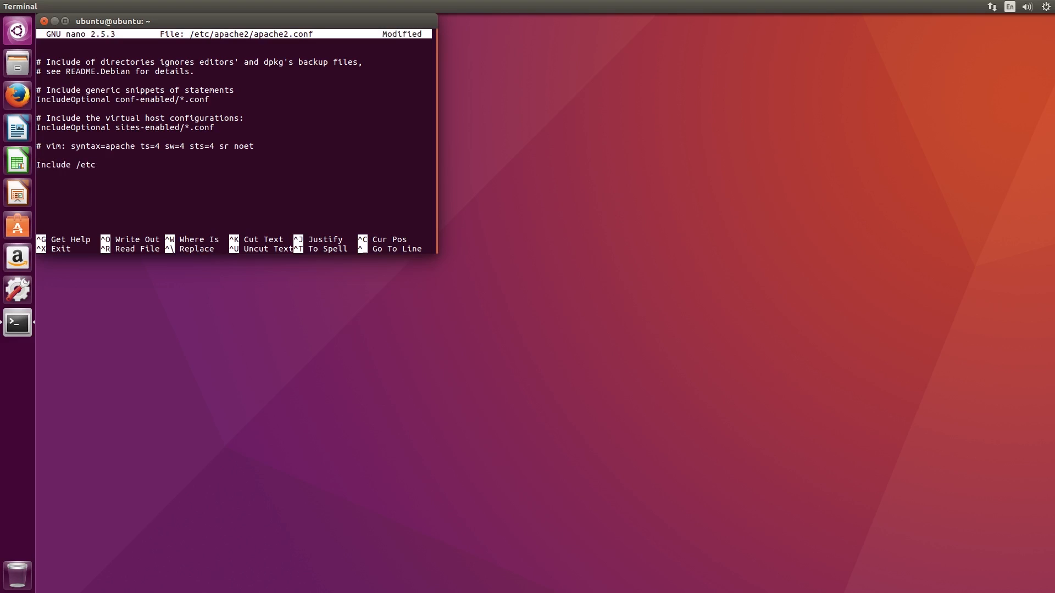
type("phpmyadmi")
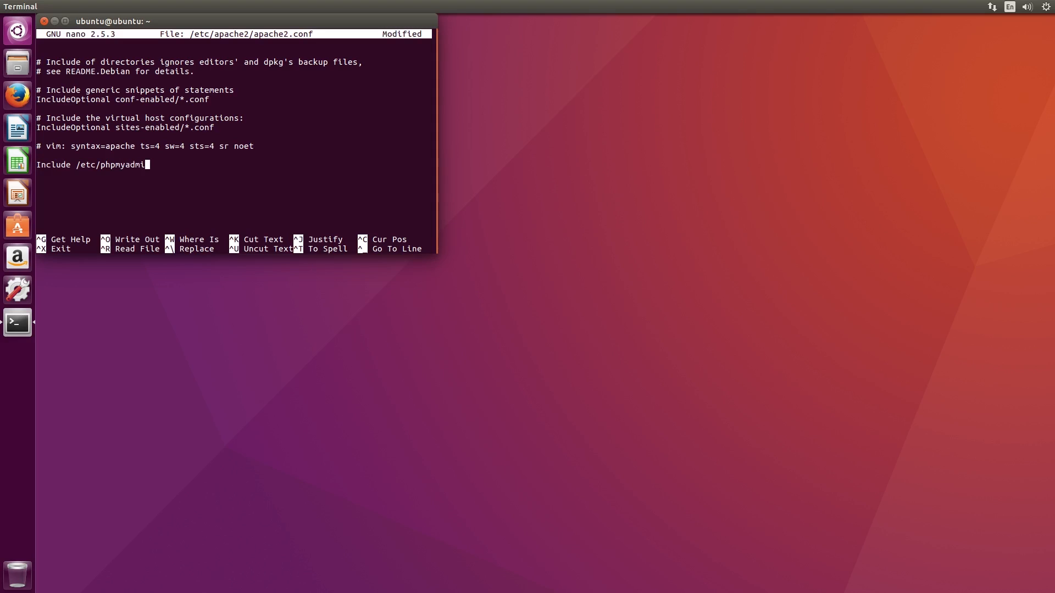
type("/ap")
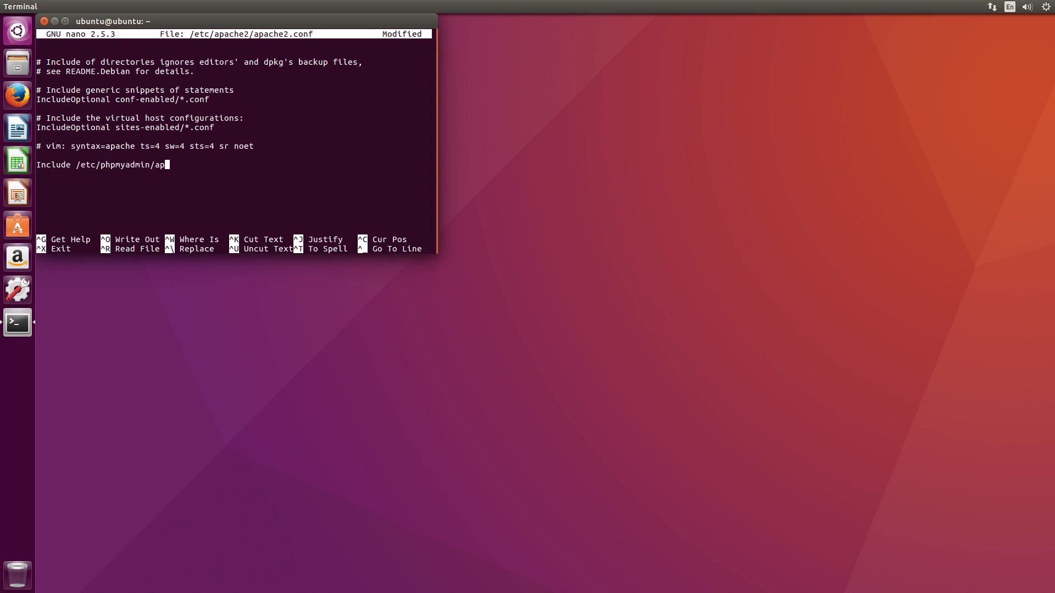
type("ache.conf")
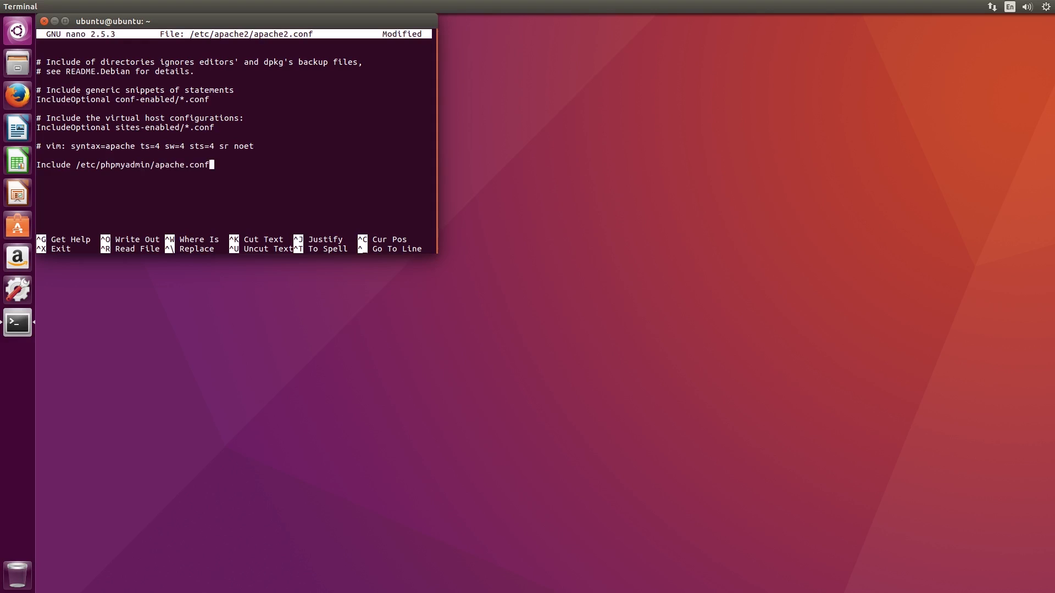
key("ctrl+x")
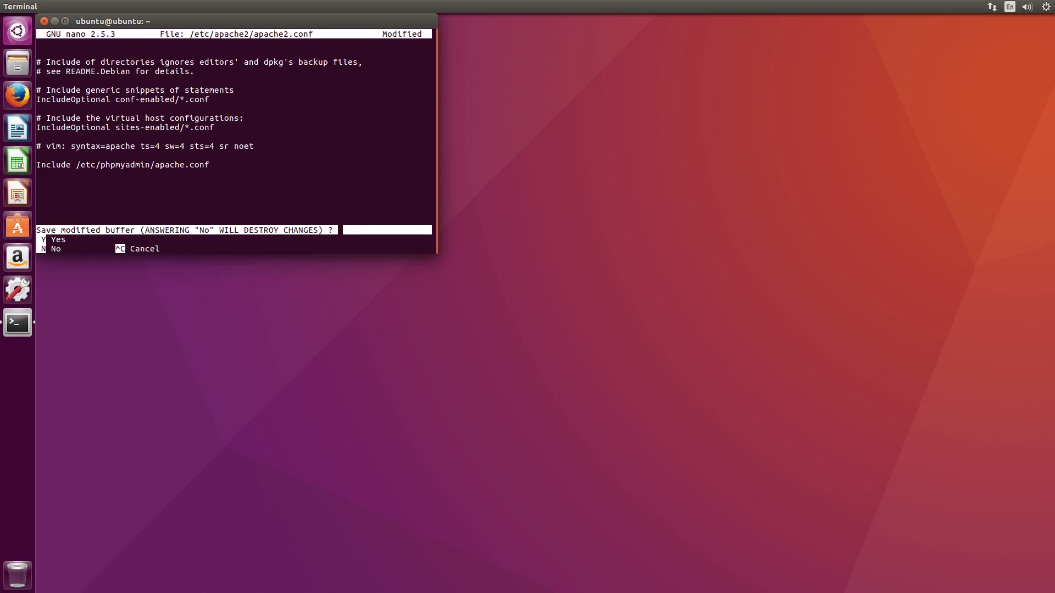
key("y")
type("s")
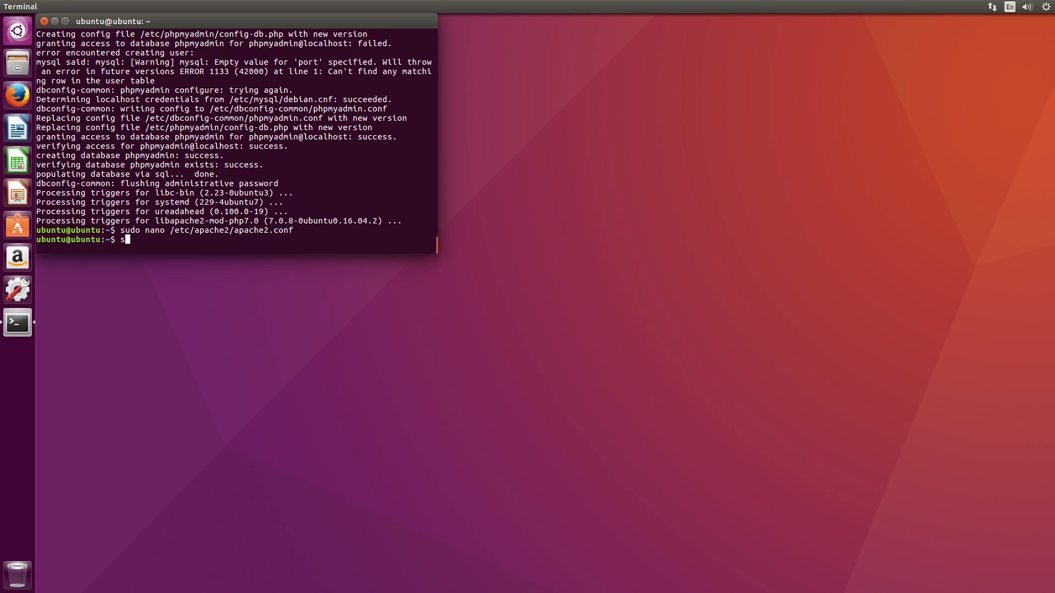
Restart Apache with sudo service apache2 restart.
type("udo service ap")
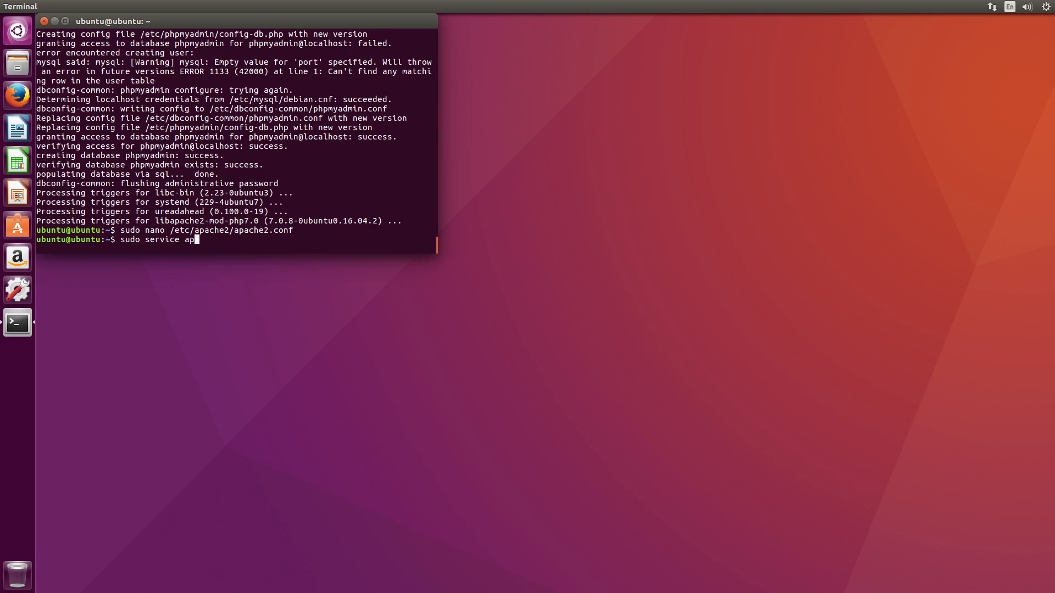
type("ache2 restart")
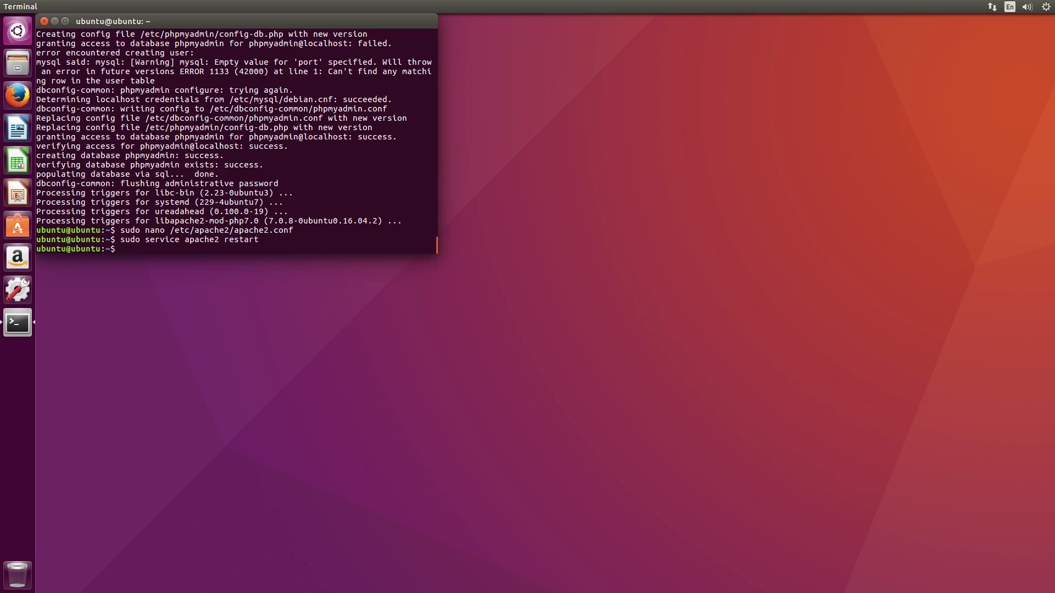
type("sudo chmod")
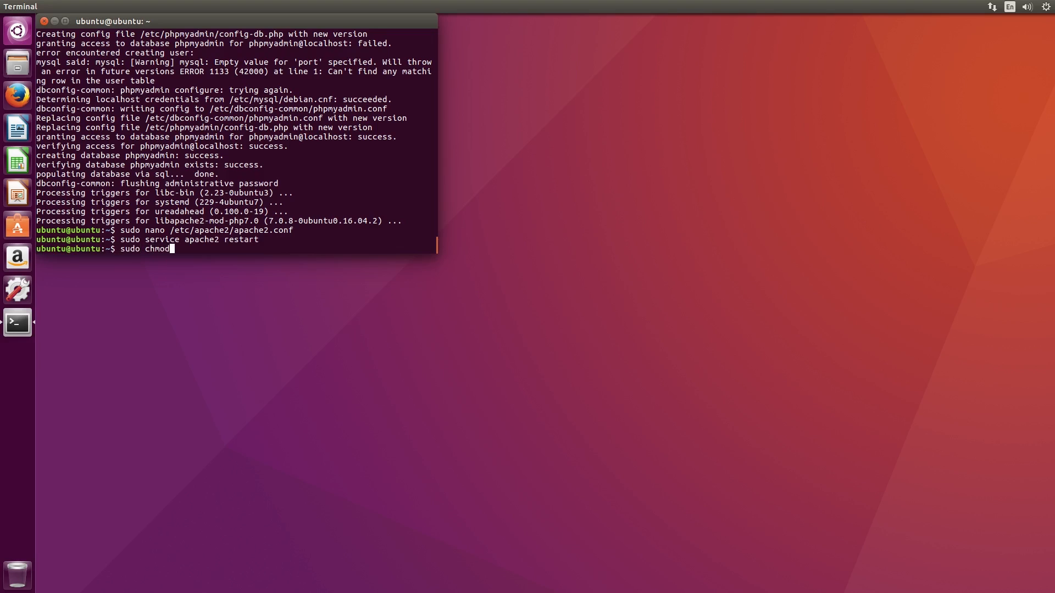
type("-R")
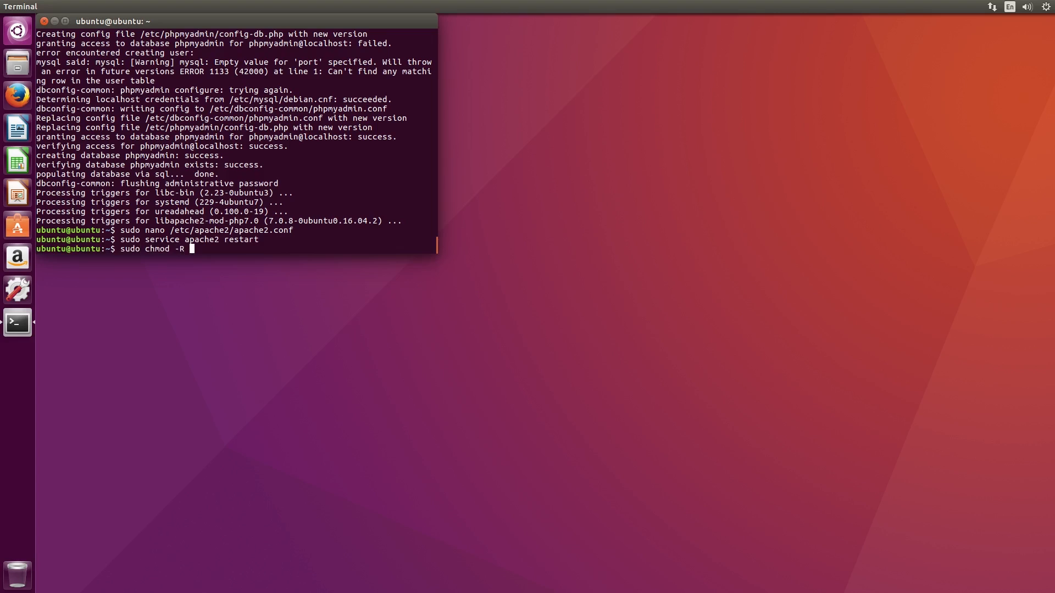
type("o+rw /var/www")
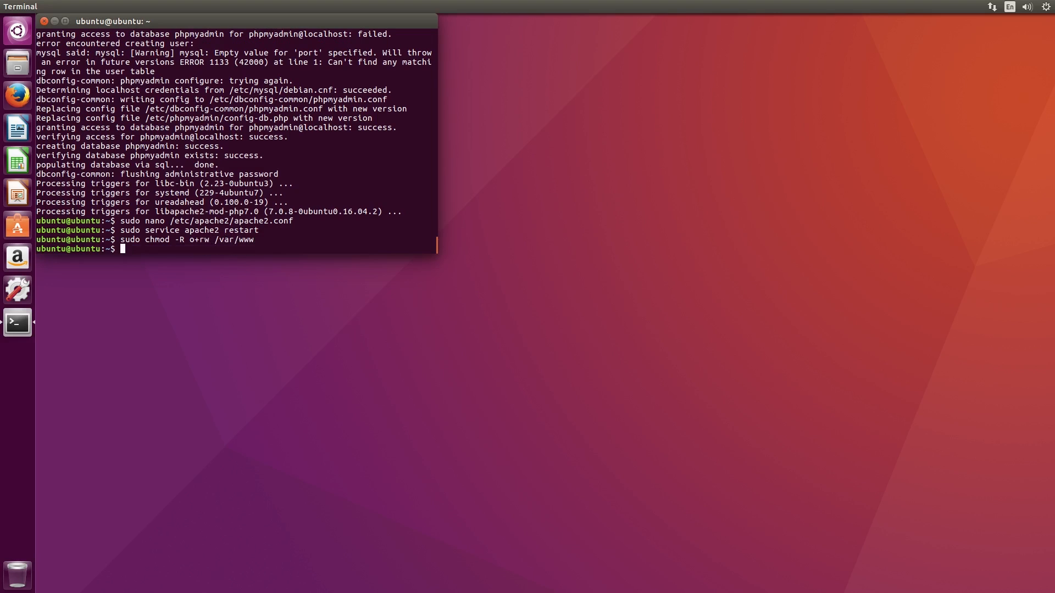
Create /var/www/index.php in sudo nano.
type("sudo nan")
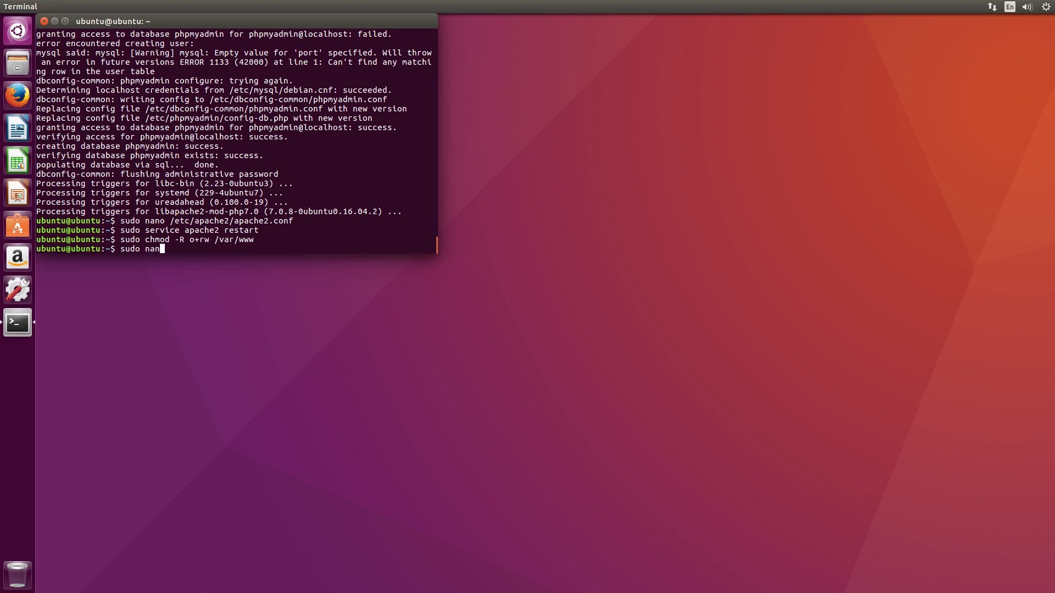
key("Return")
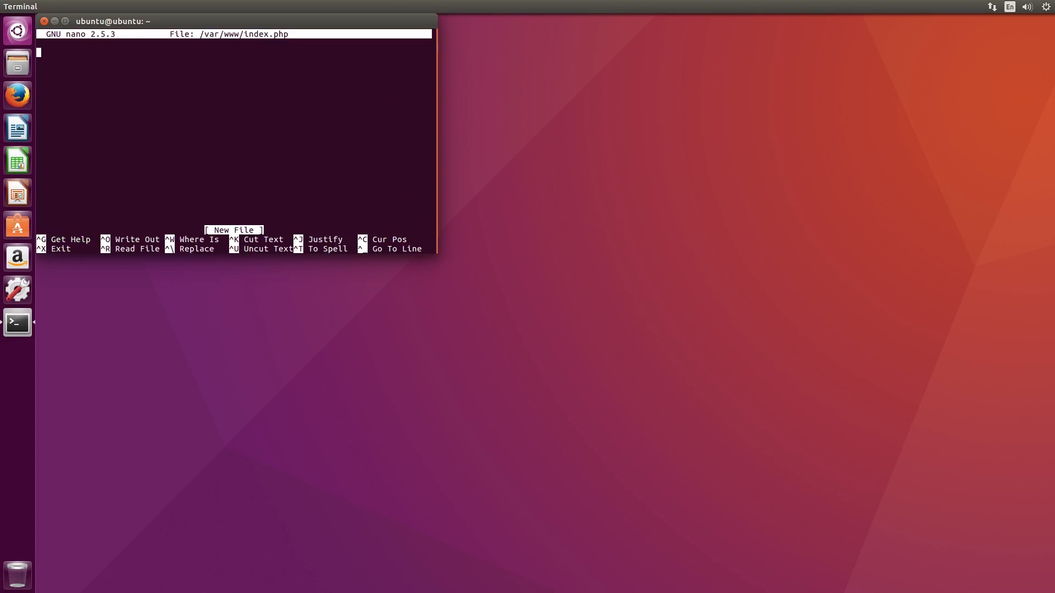
Write <?php echo "this is a test"; ?> into index.php and save it.
type("<")
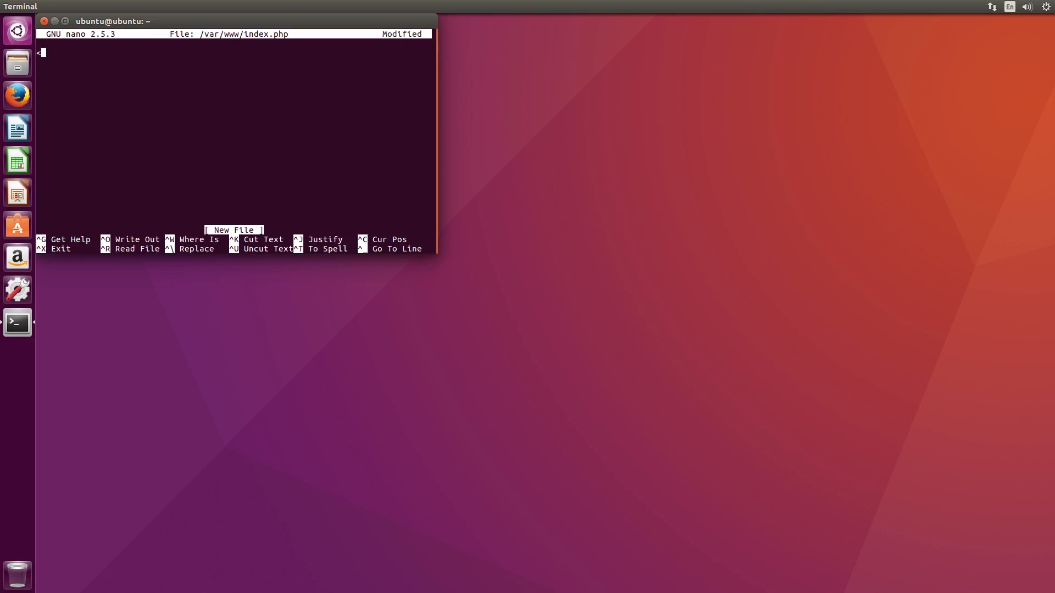
type("<?php")
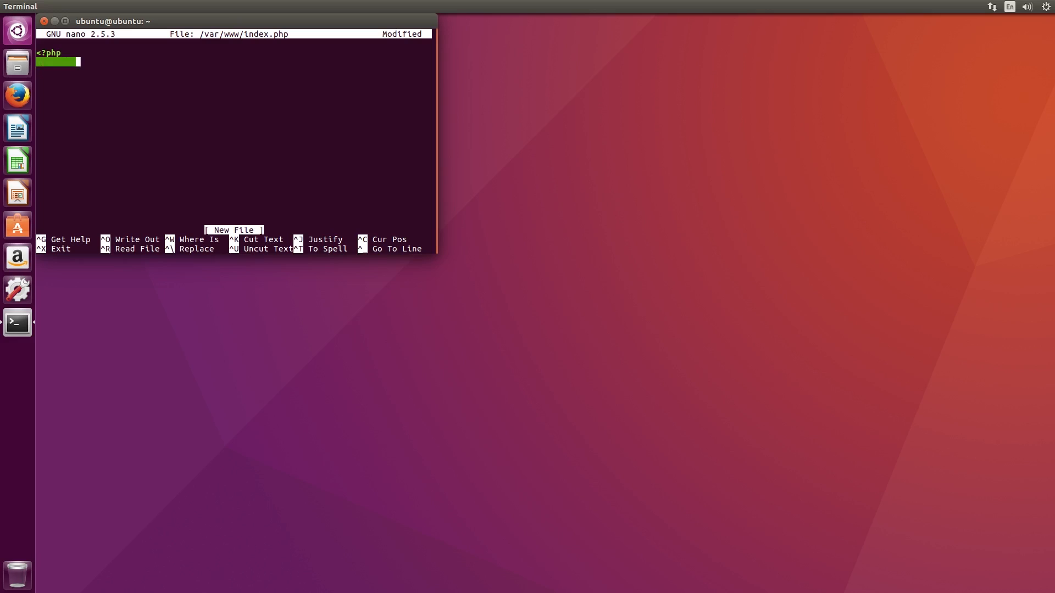
type("echo \"thi")
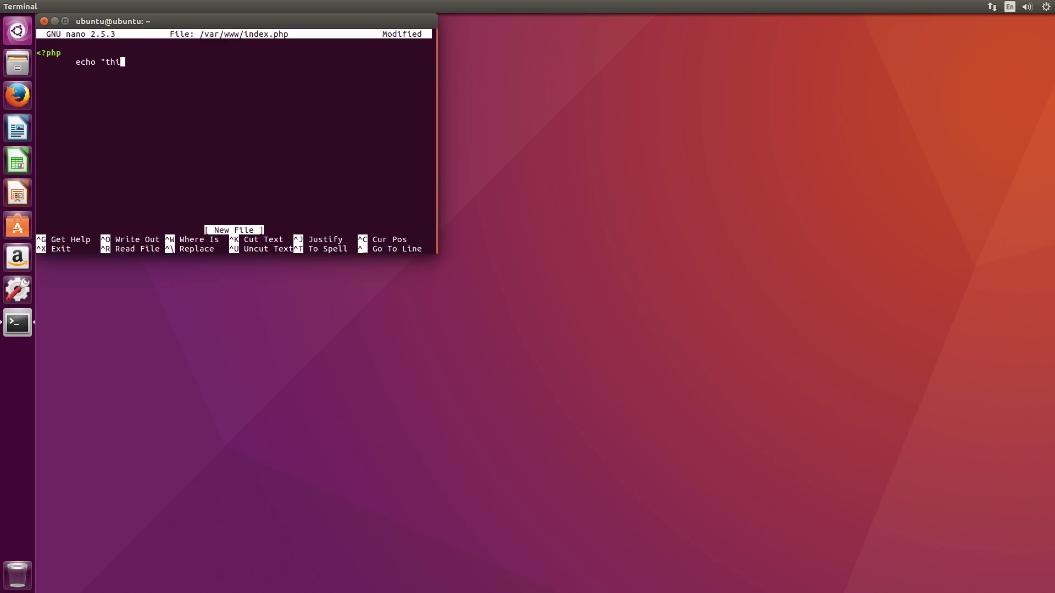
type("s is a test\";")
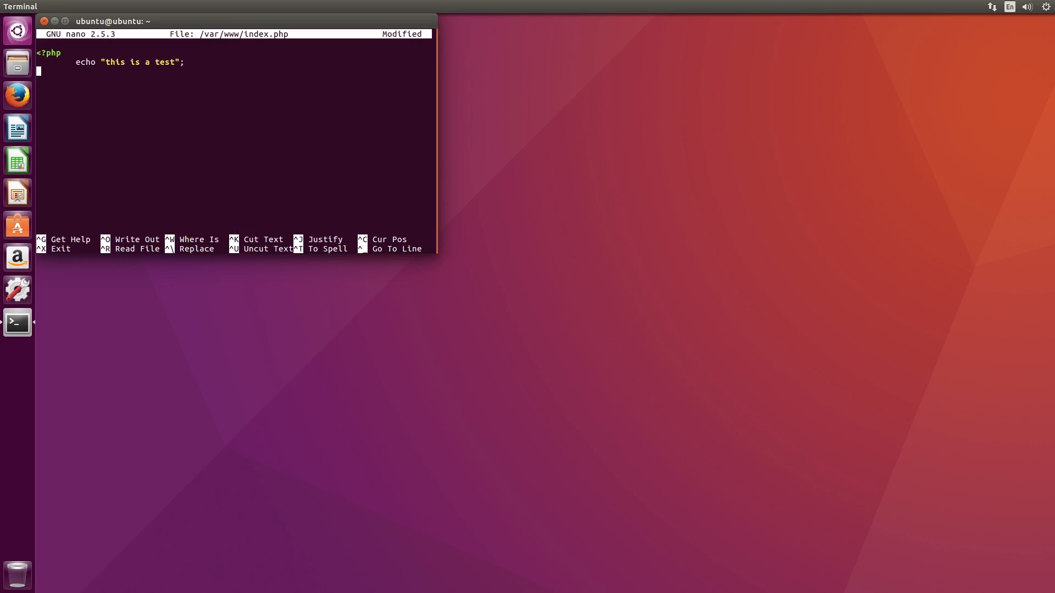
type("?>")
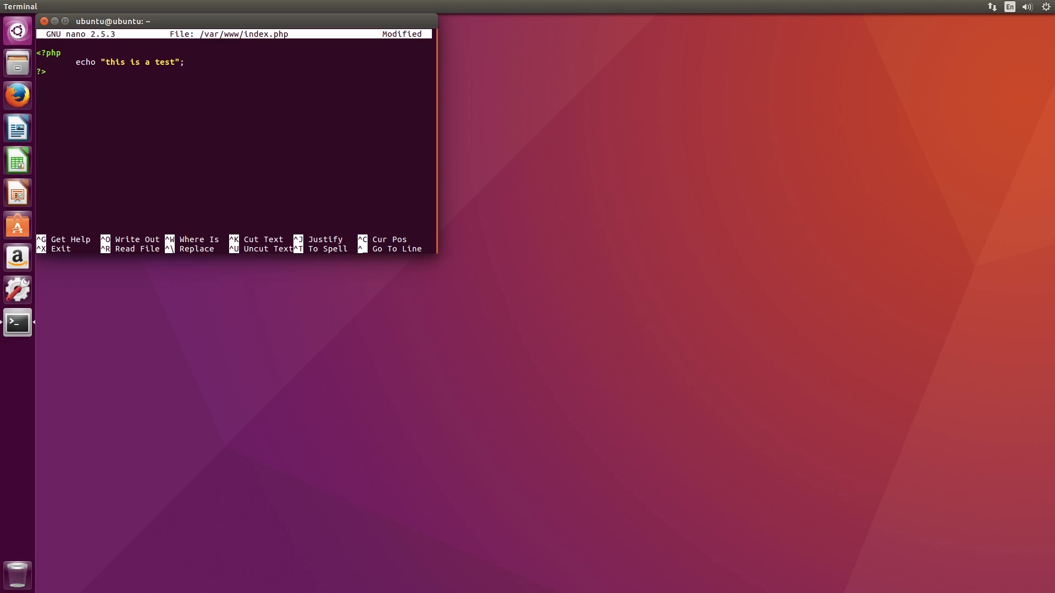
key("ctrl+x")
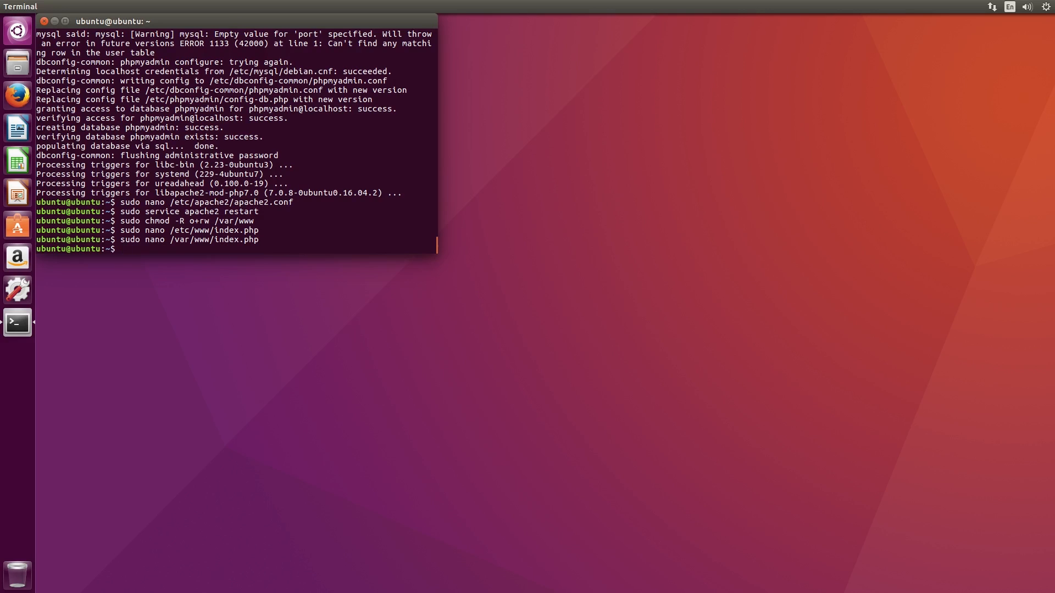
Launch firefox 127.0.0.1 to view the served PHP test page.
type("firefox 12")
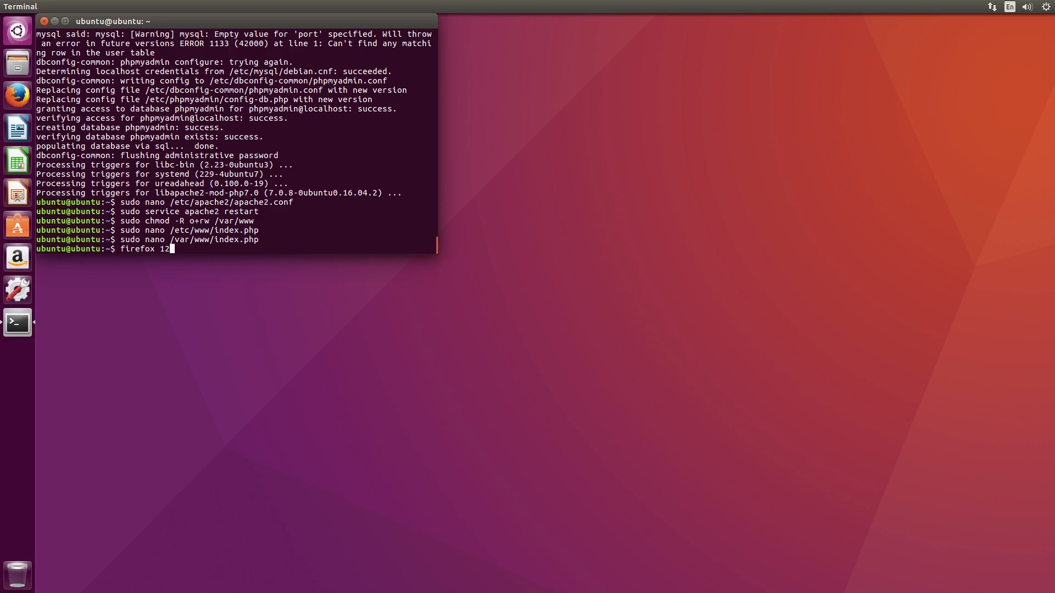
type("7.0.0.1")
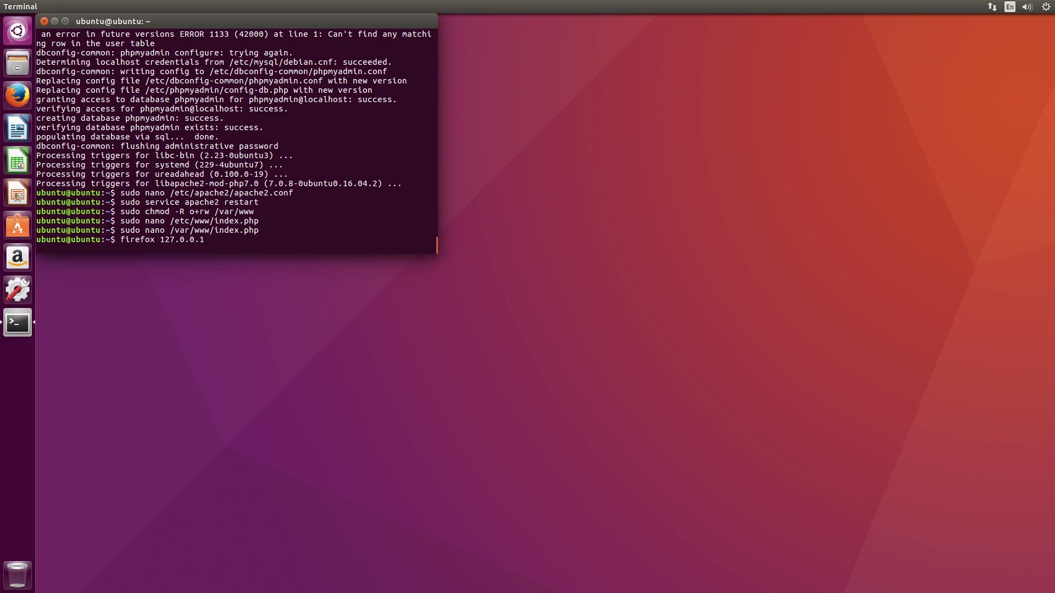
key("Return")
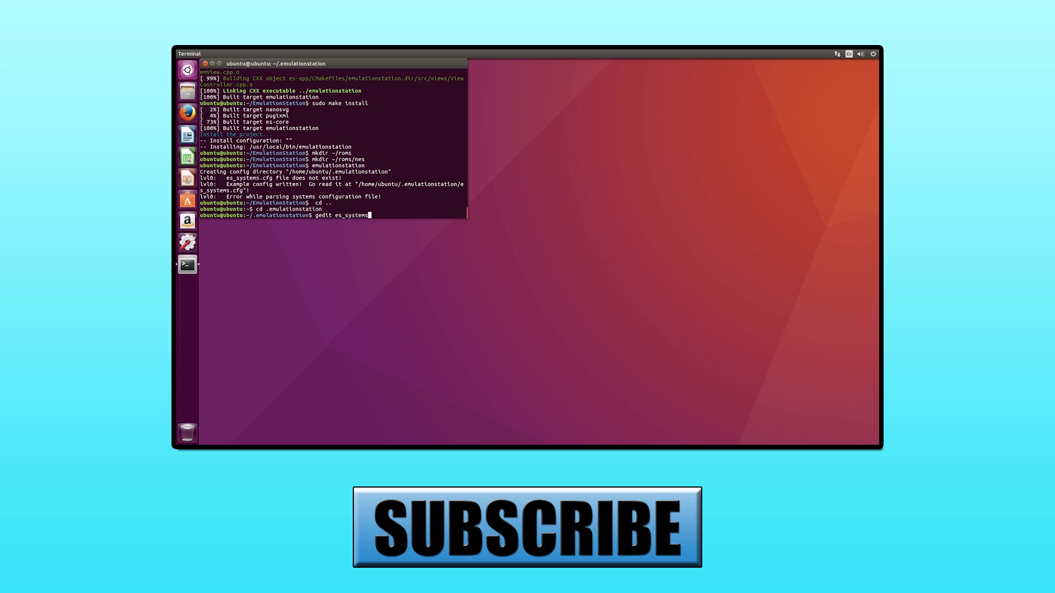
type(".cfg")
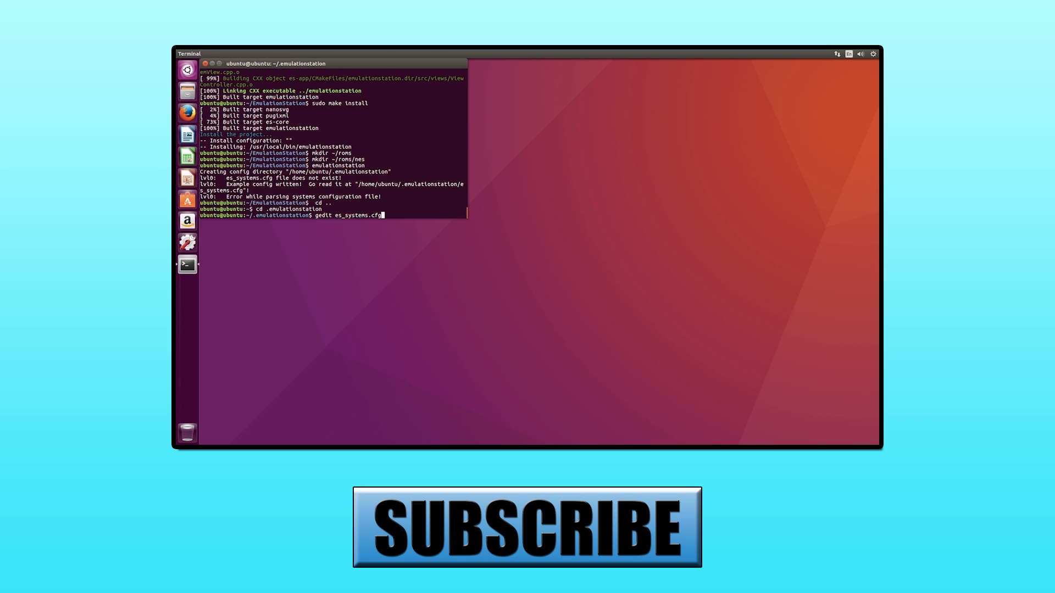